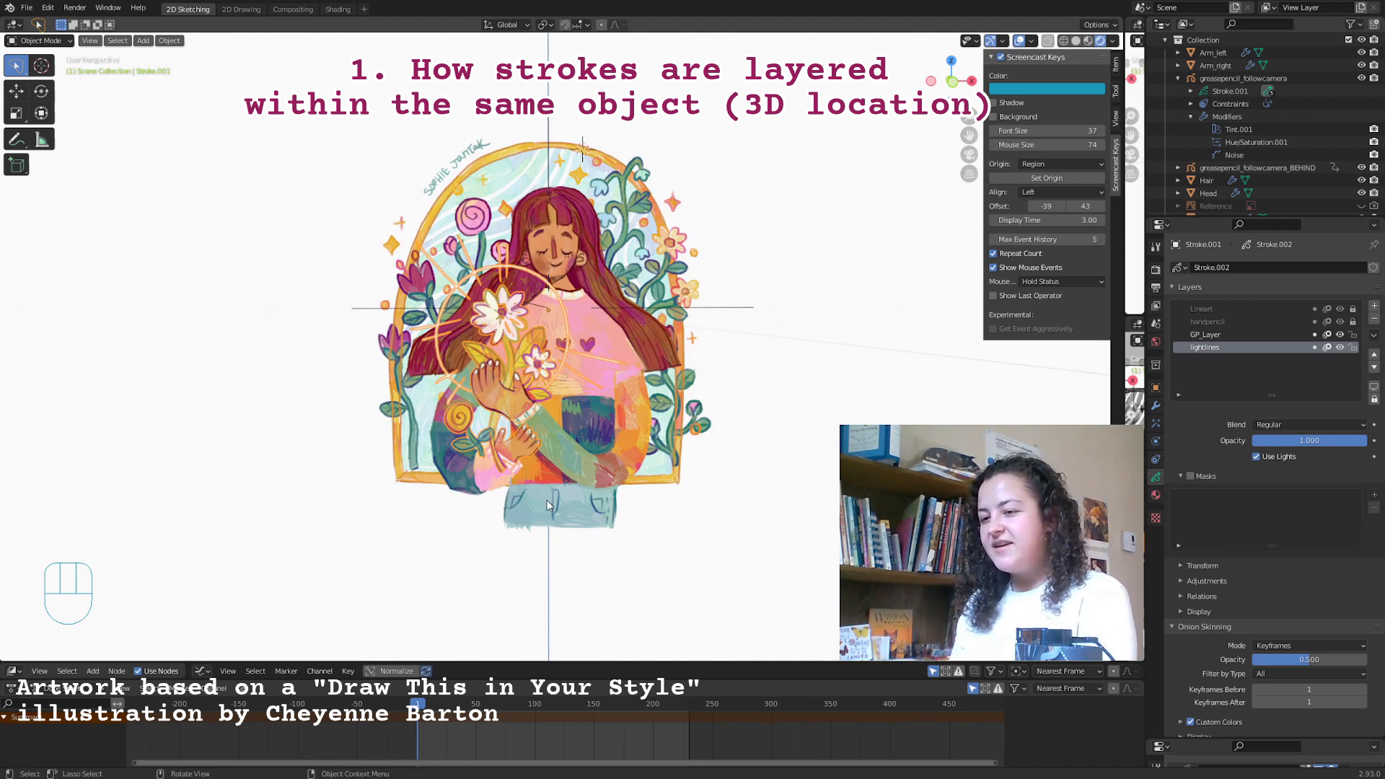
- Hide every object except the flowers-and-hands drawing using Shift+H
key("shift+h")
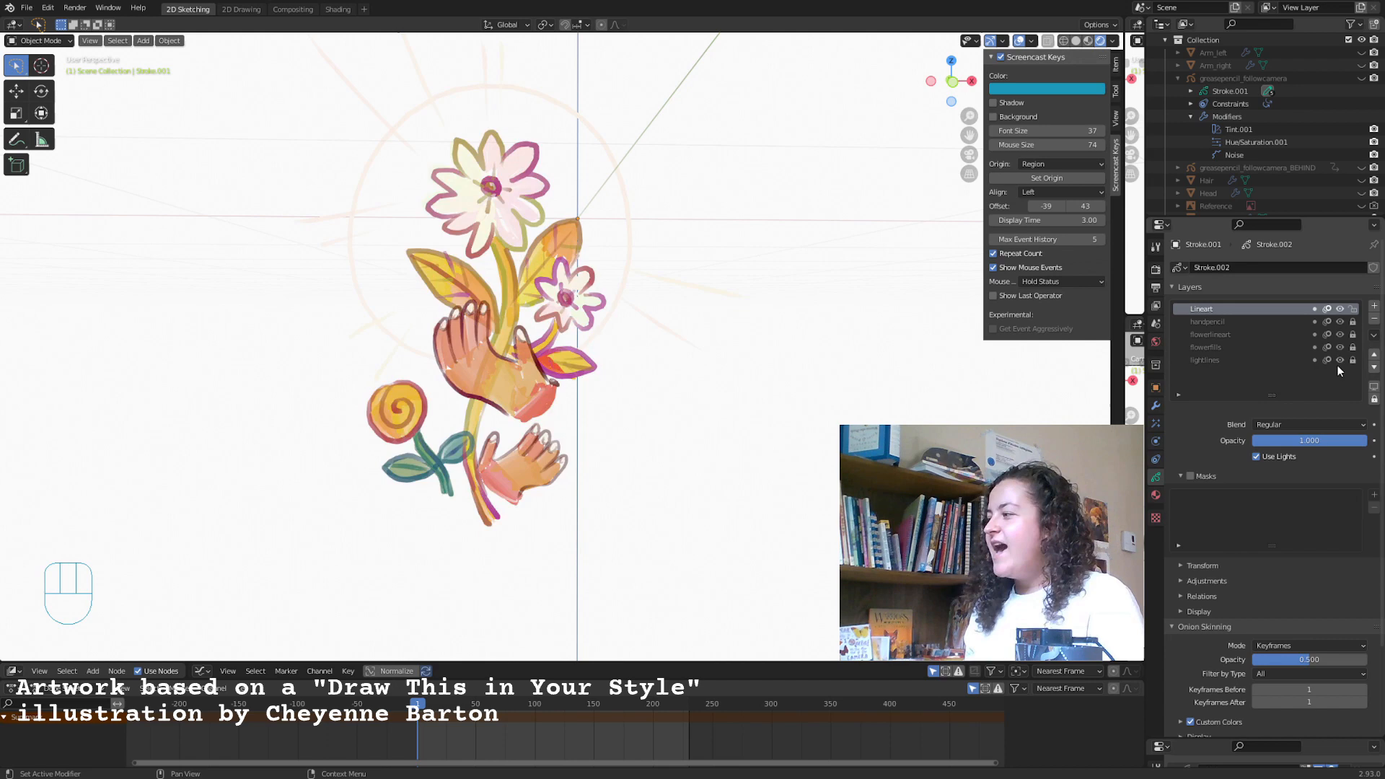
left_click(1074, 40)
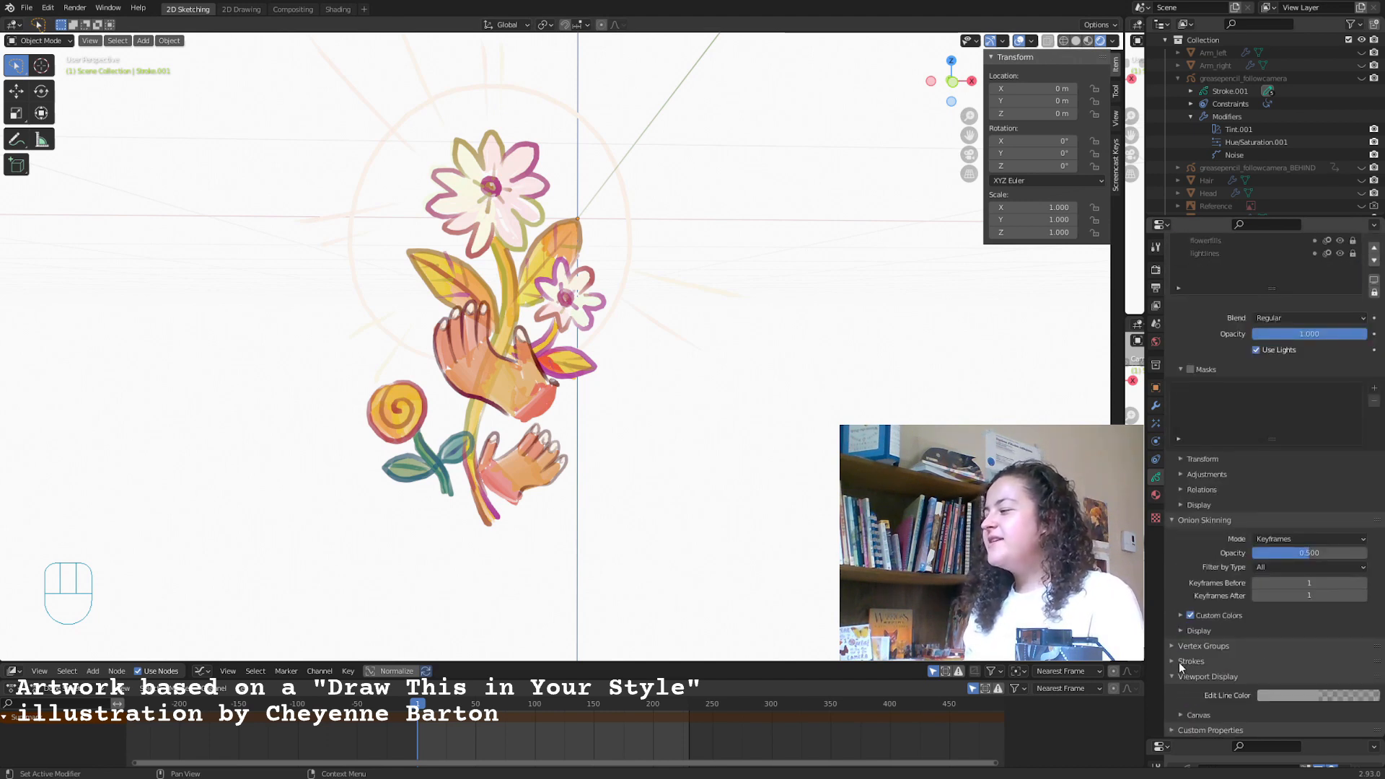
- Set the flowers object's Stroke Depth Order to 3D Location in the Strokes panel
left_click(1192, 661)
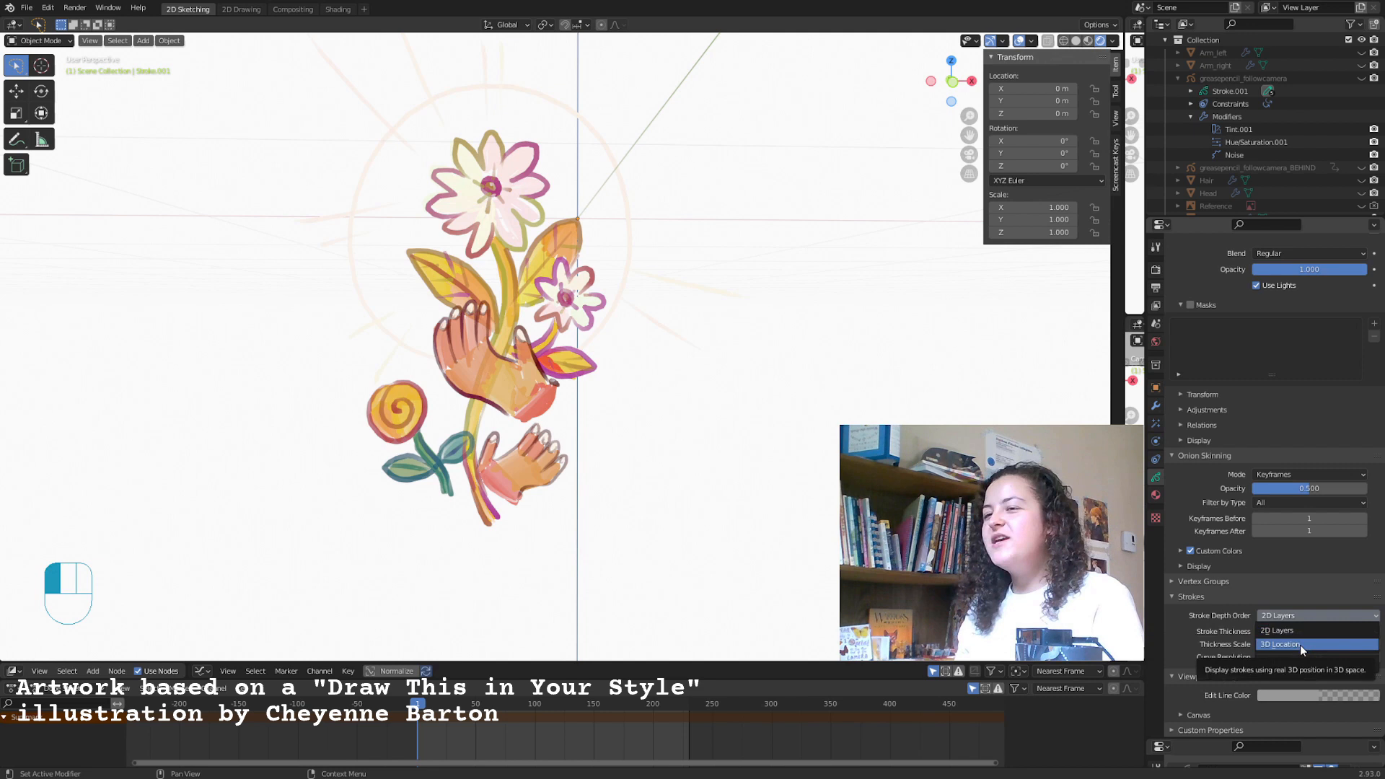
left_click(1284, 644)
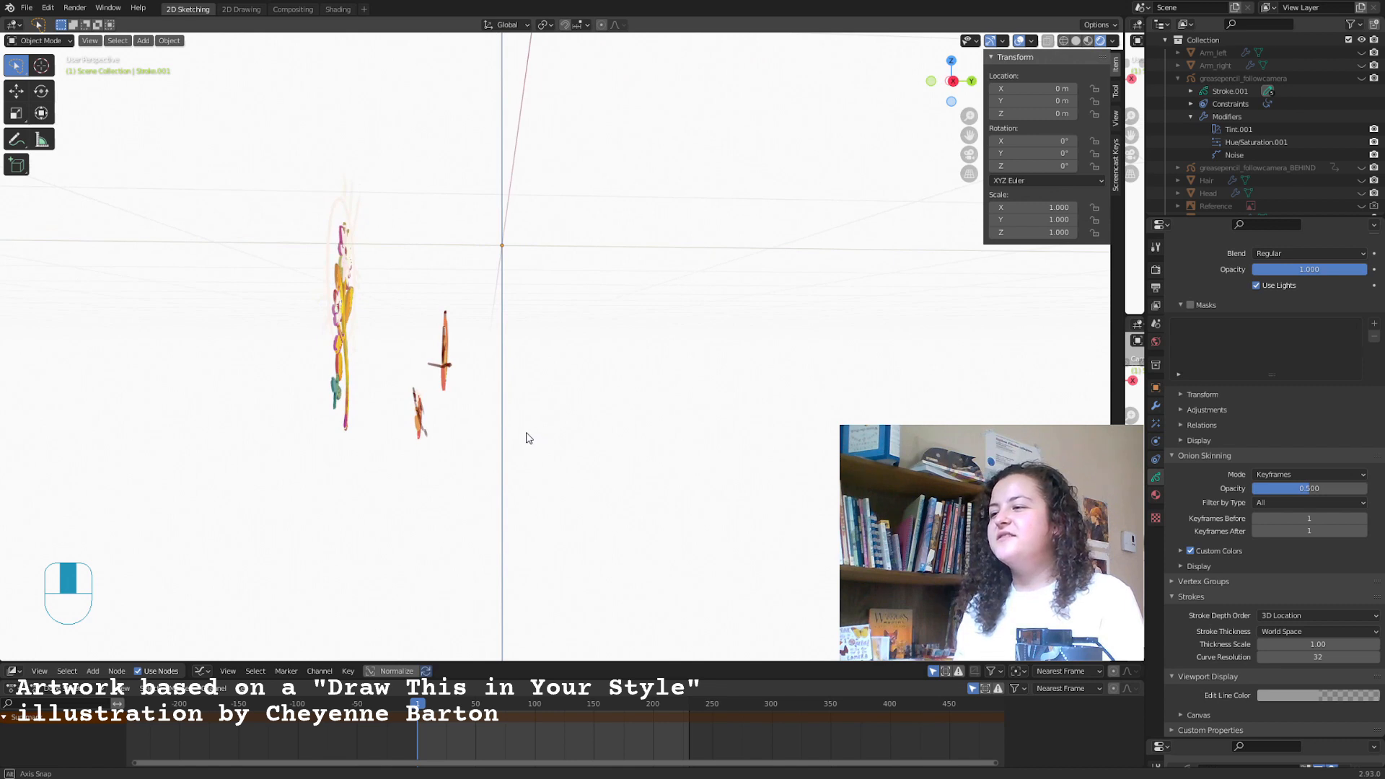
- Enter Edit Mode on the flowers drawing, select the hand strokes and start moving them
left_click(39, 40)
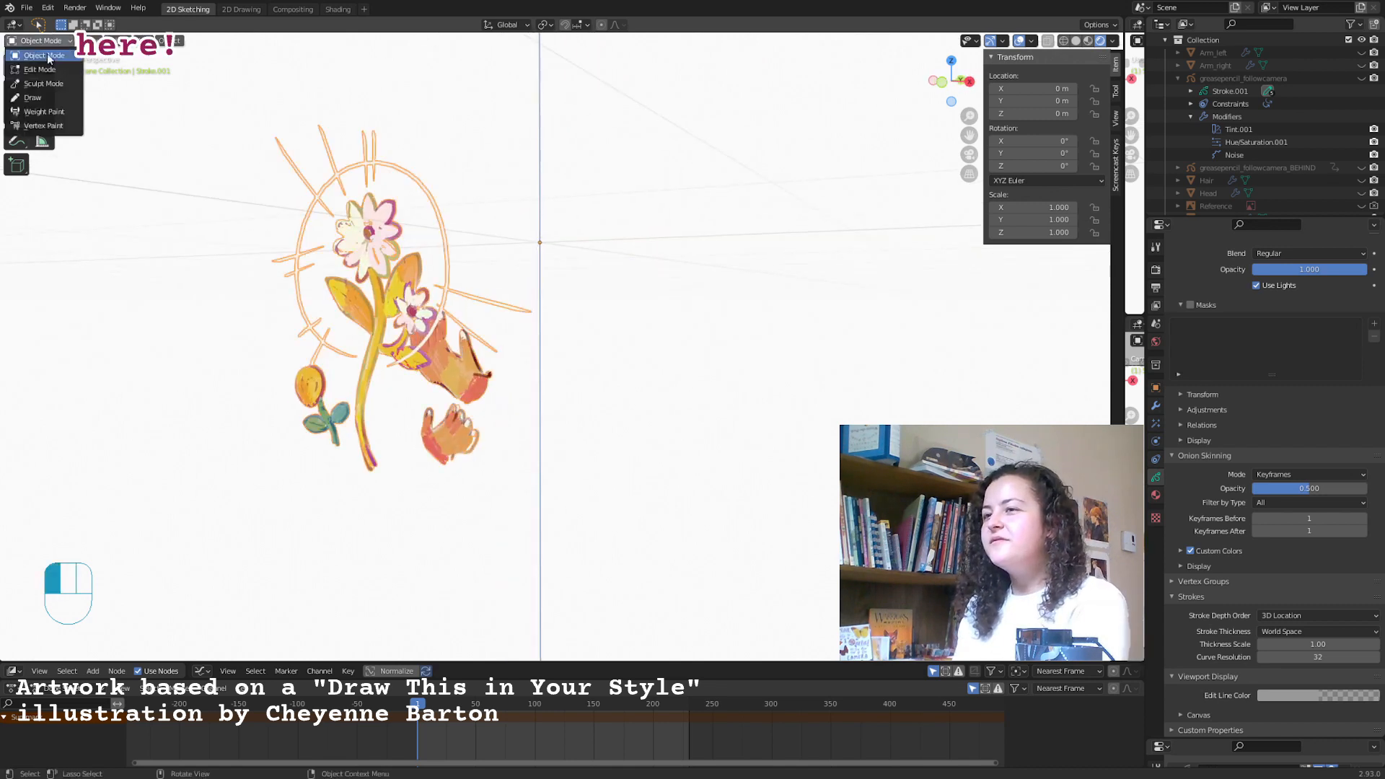
left_click(39, 69)
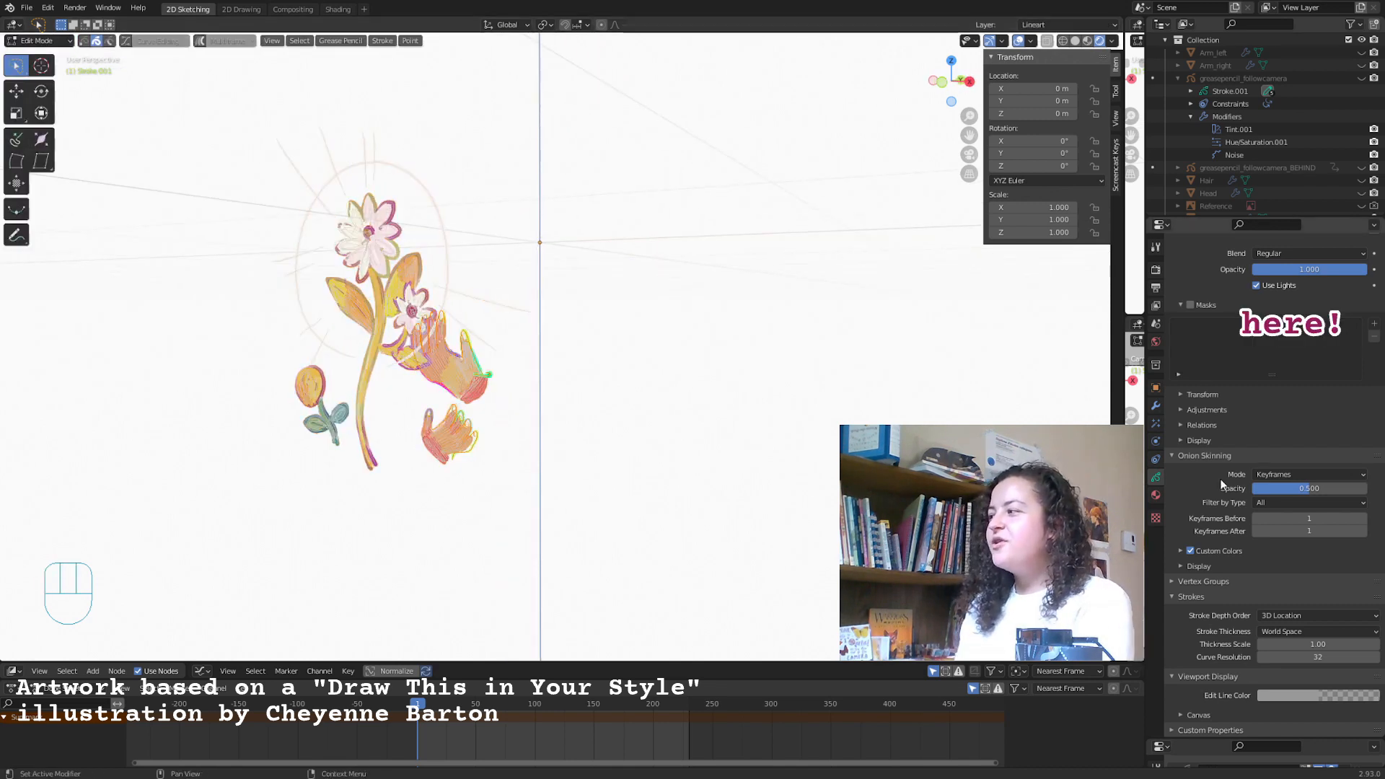
left_click(1206, 320)
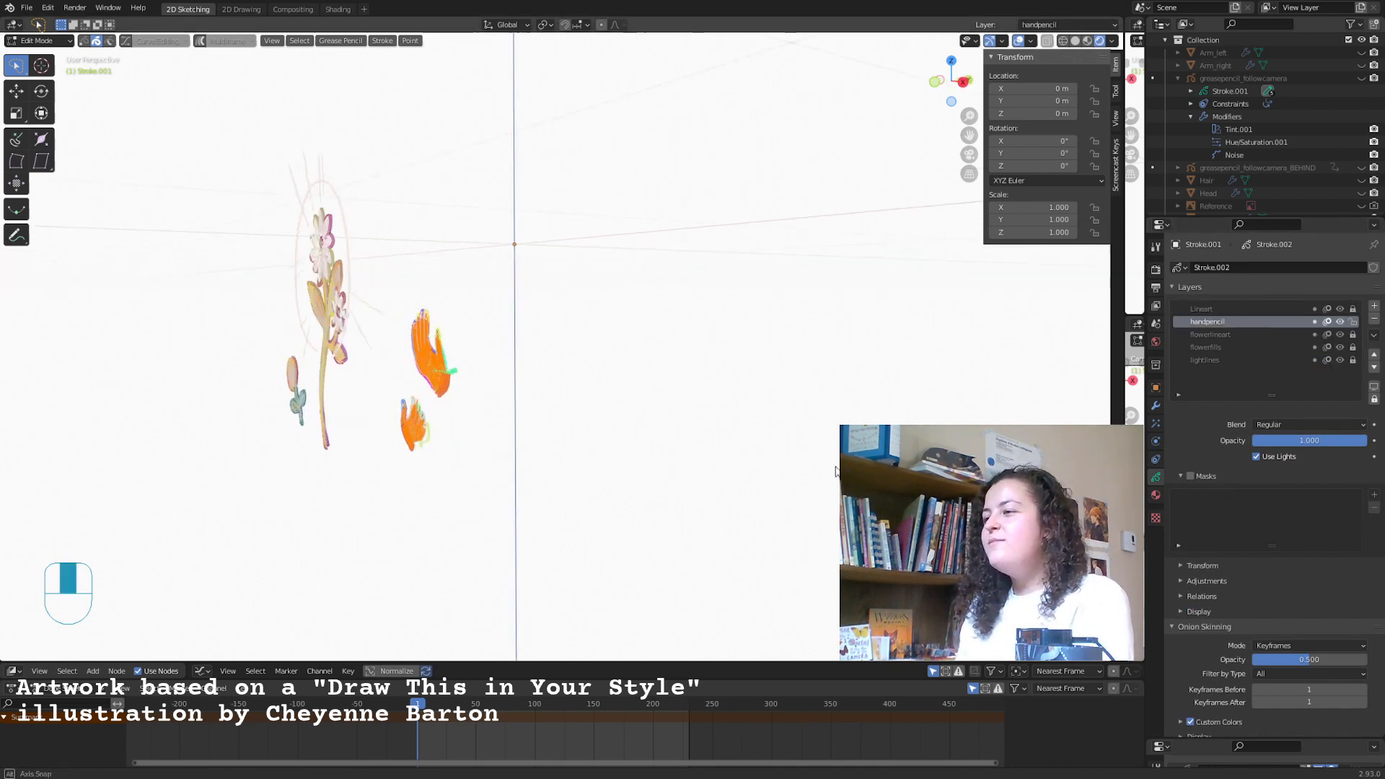
key("g")
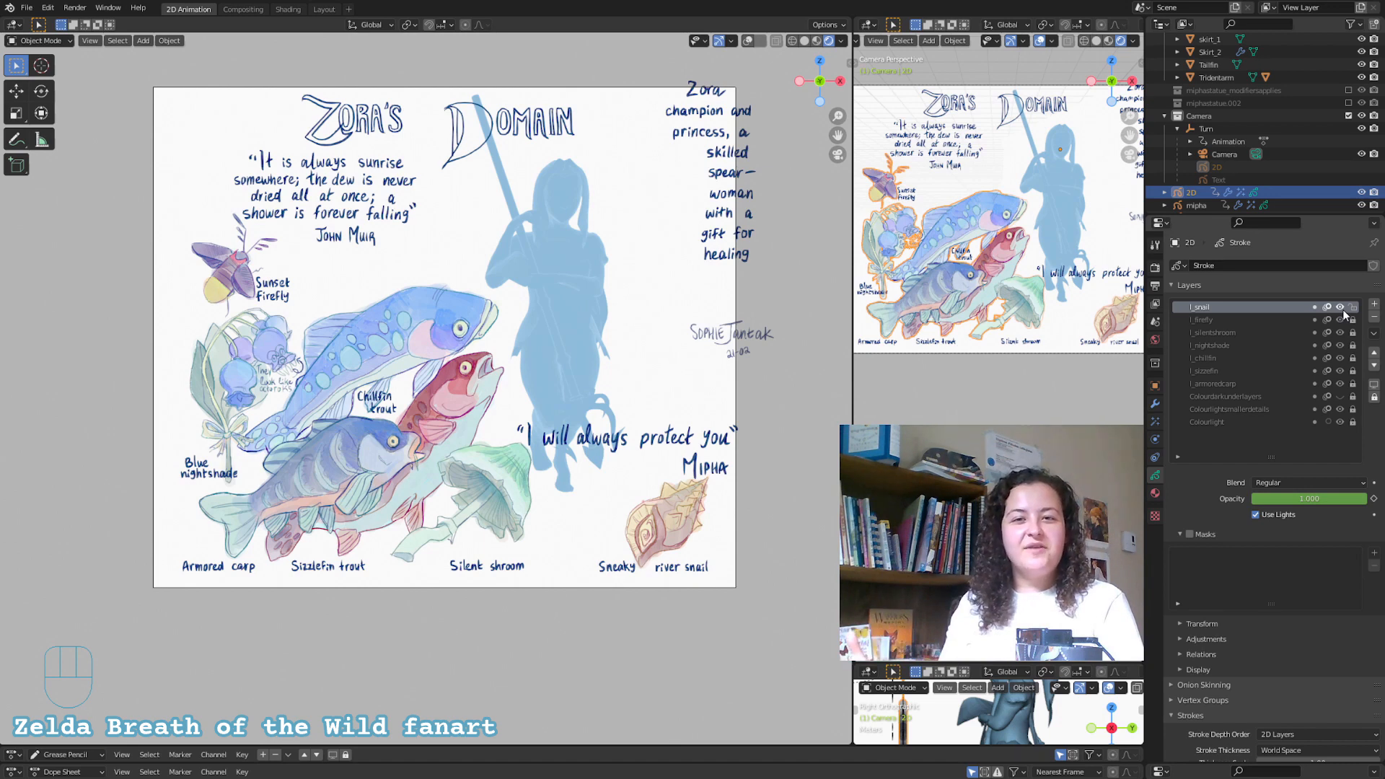
- Enter Edit Mode and move the selected blue fish strokes onto a New Layer with M
left_click(39, 40)
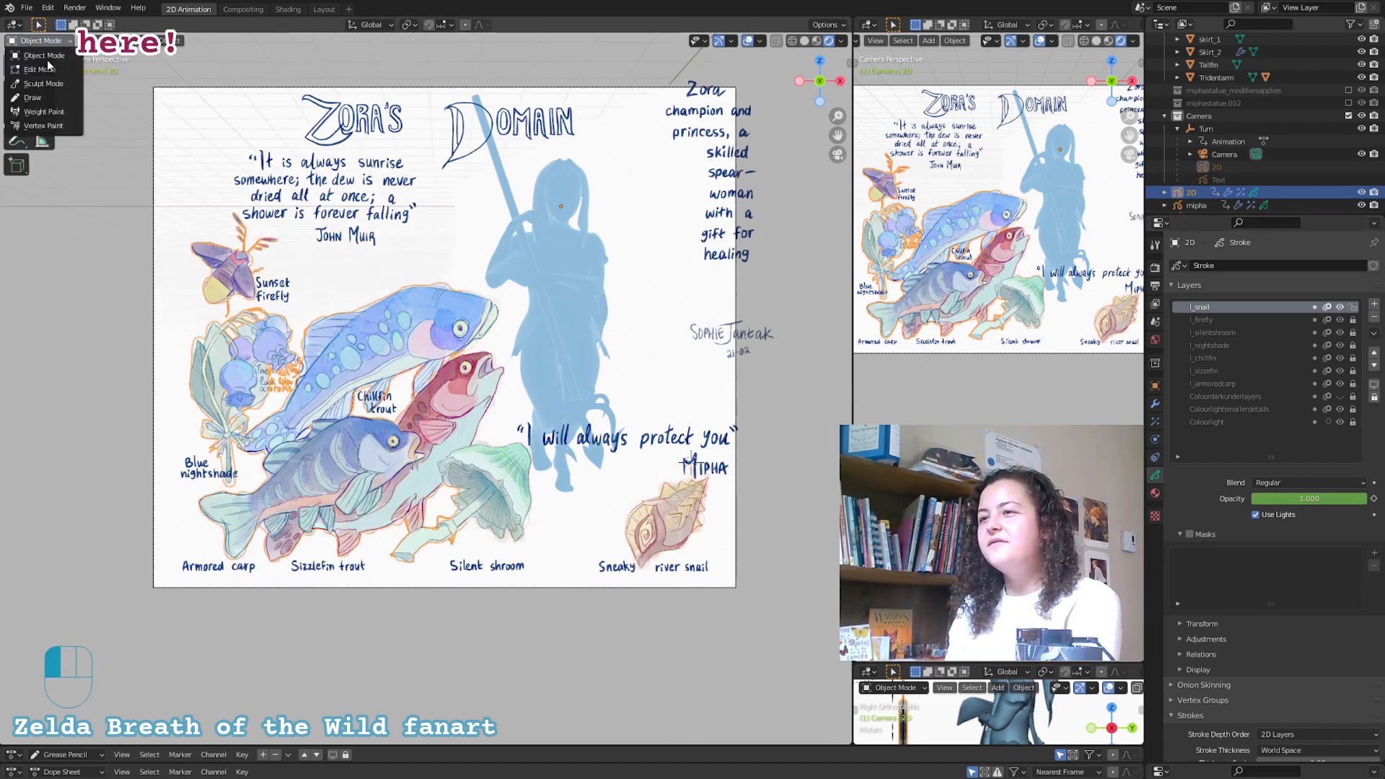
left_click(38, 69)
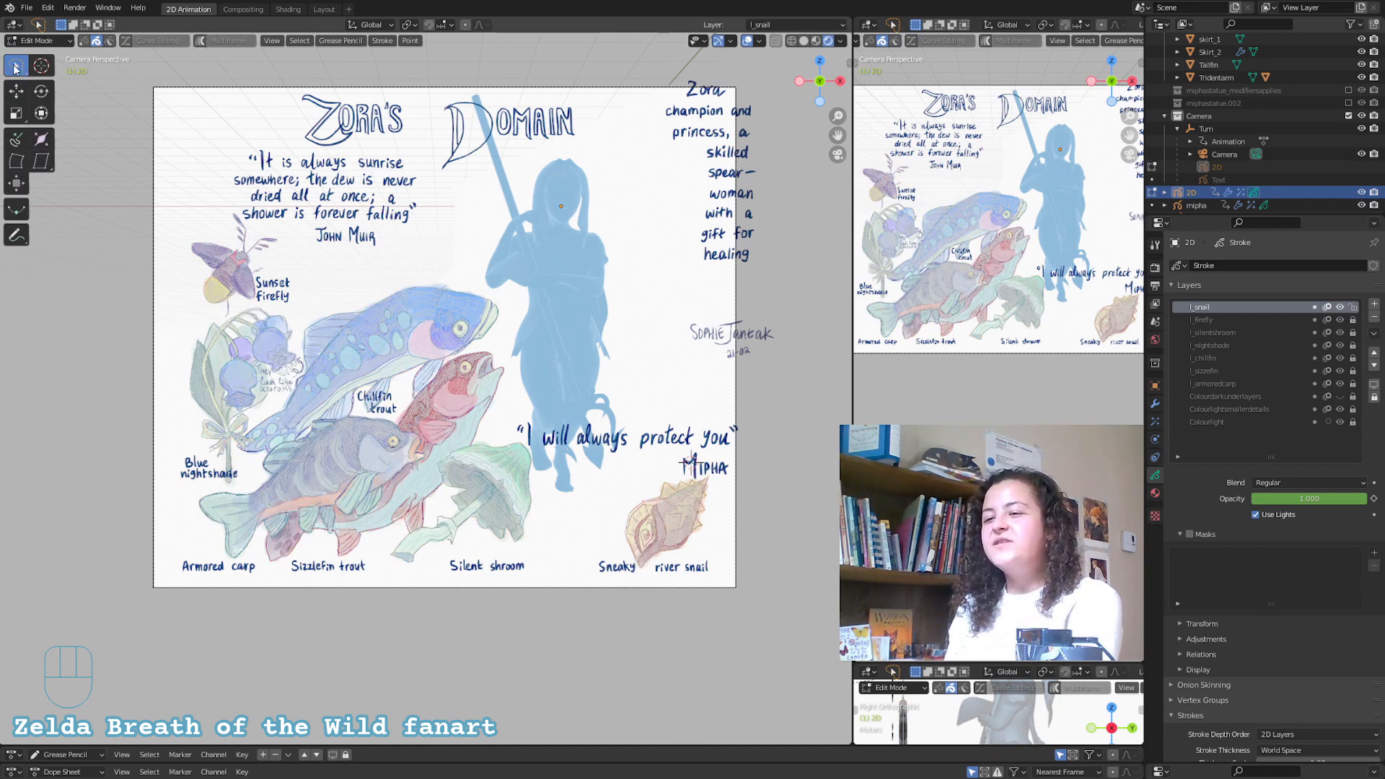
mouse_move(14, 67)
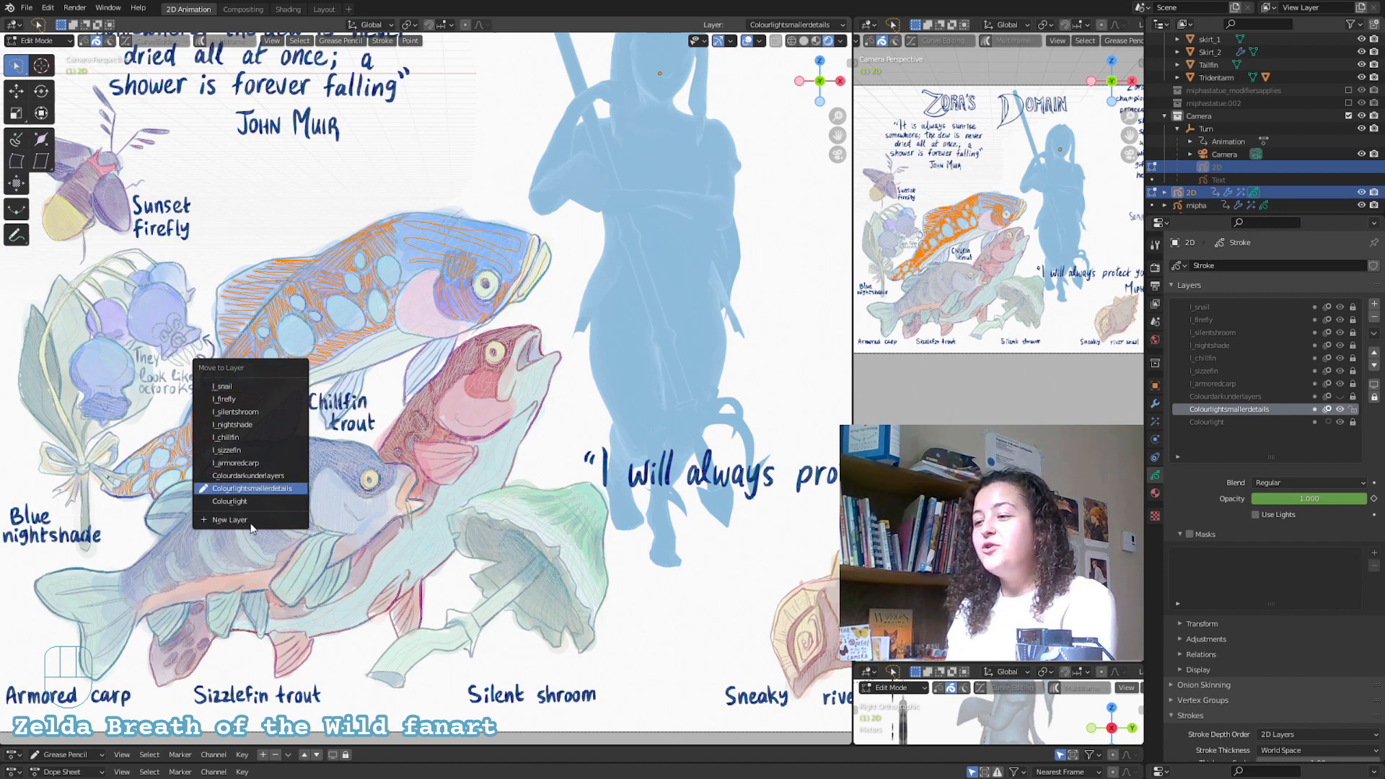
left_click(231, 520)
type("COLOURFLESH")
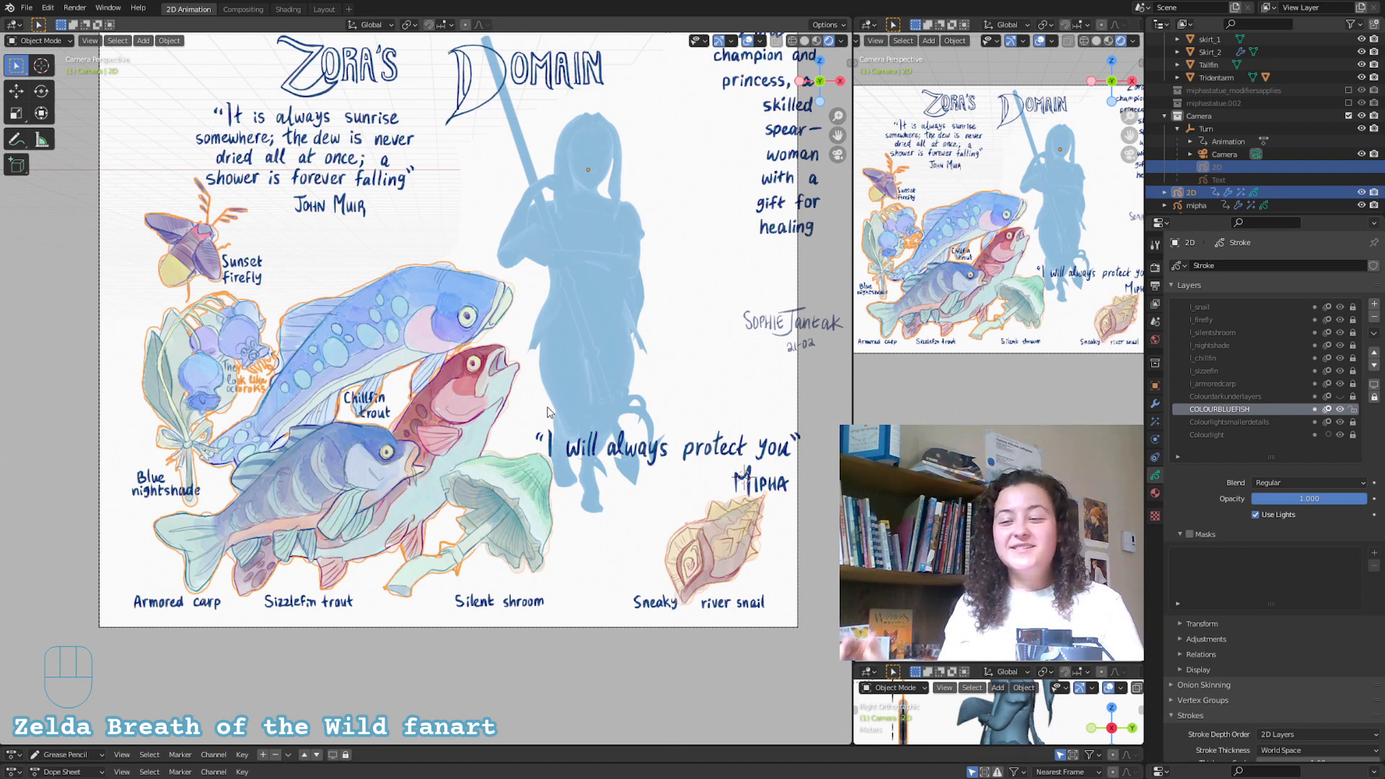
mouse_move(329, 571)
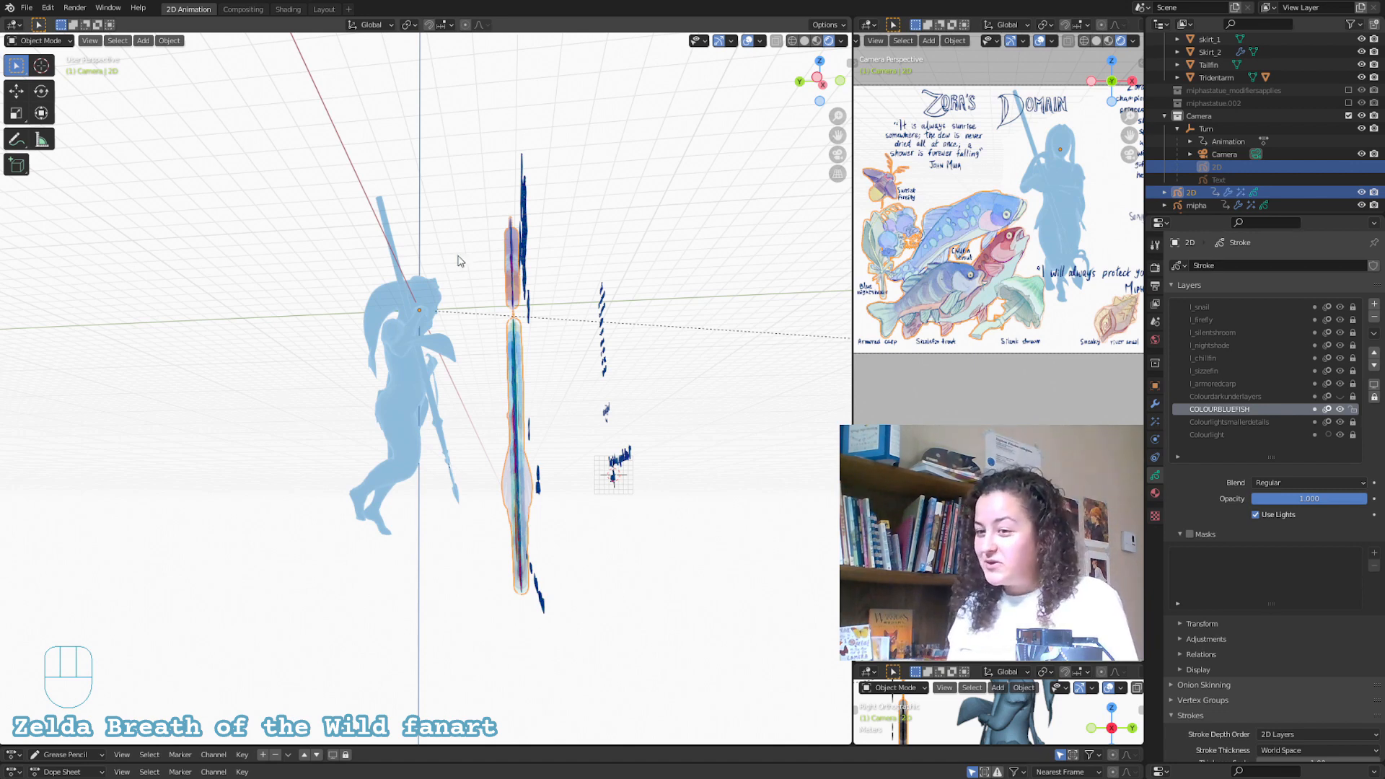
mouse_move(664, 511)
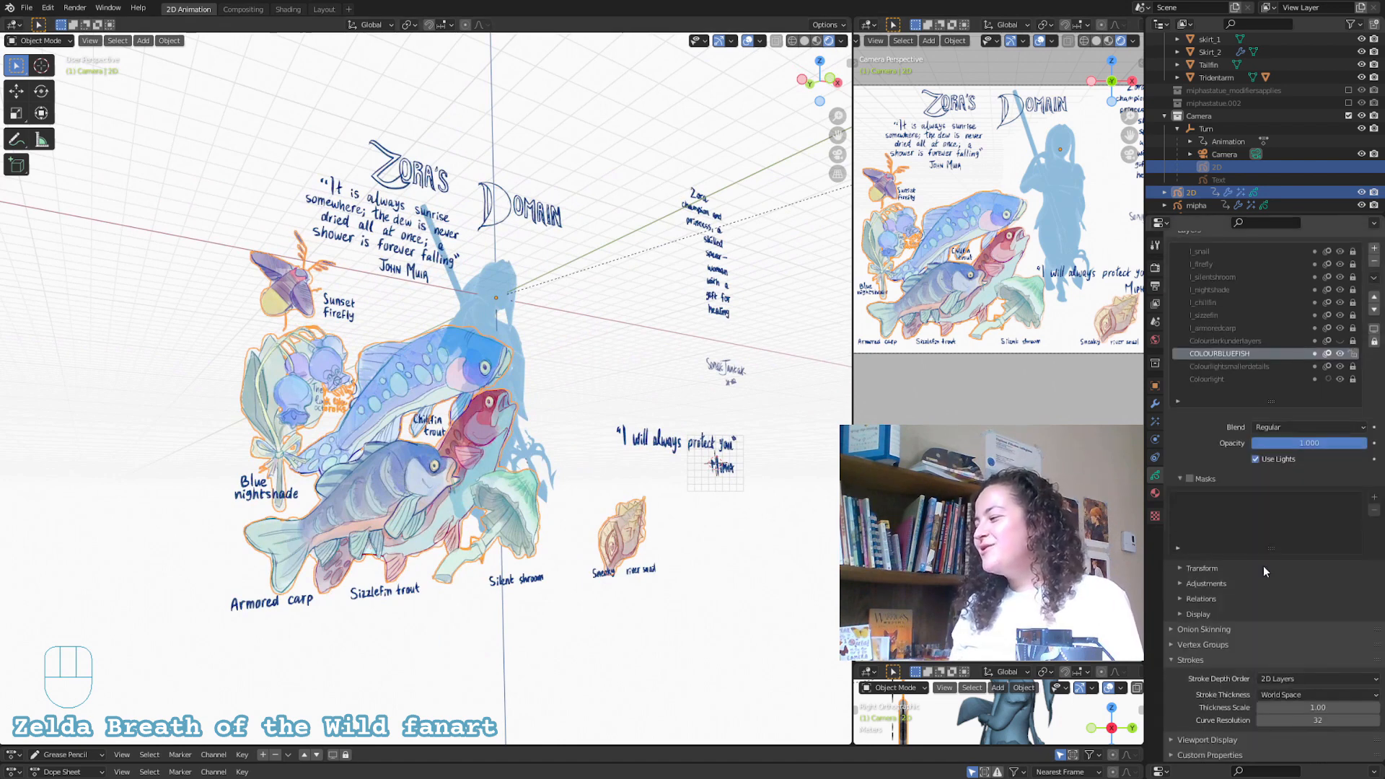
- Return the Zora's Domain drawing to Object Mode to inspect the fish layer depth
left_click(1316, 694)
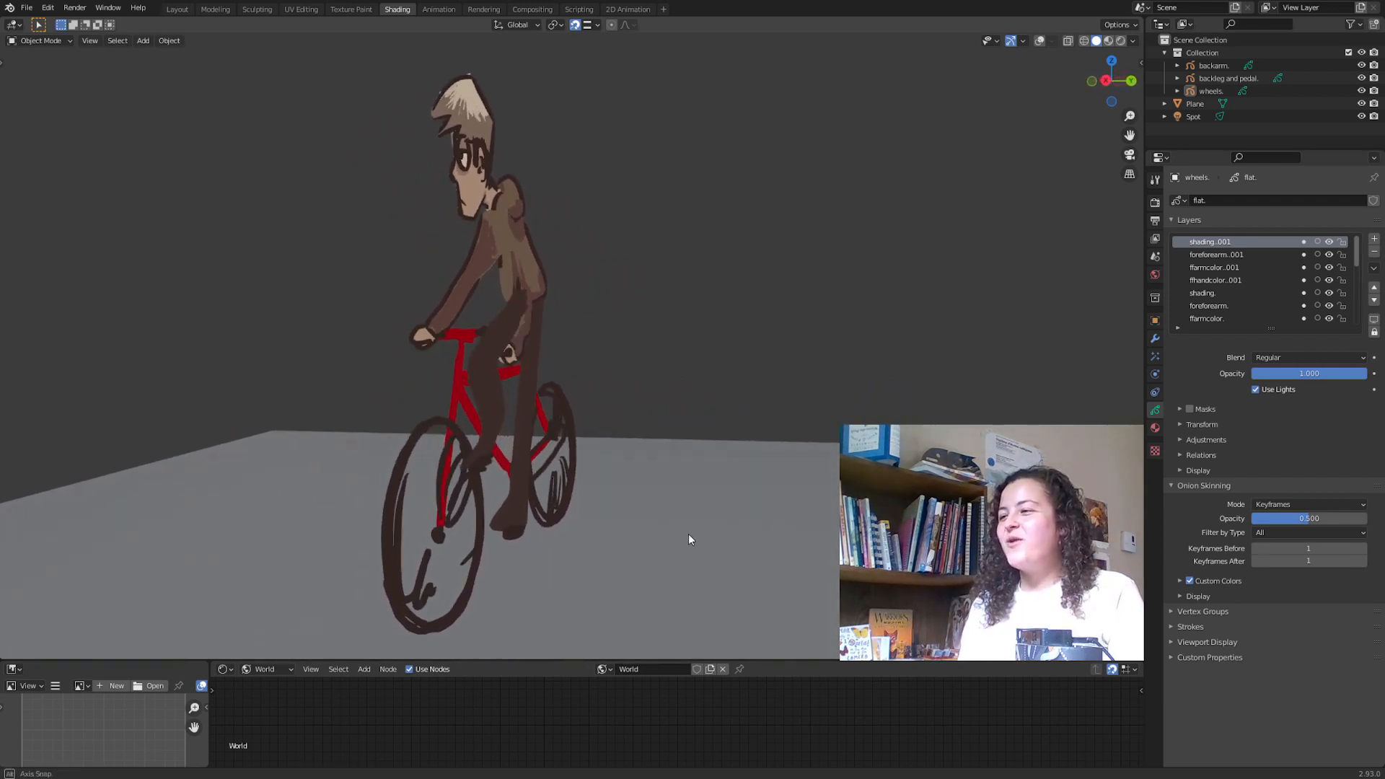
- Turn viewport overlays back on over the cyclist and enable Origins display
left_click_drag(530, 354, 699, 538)
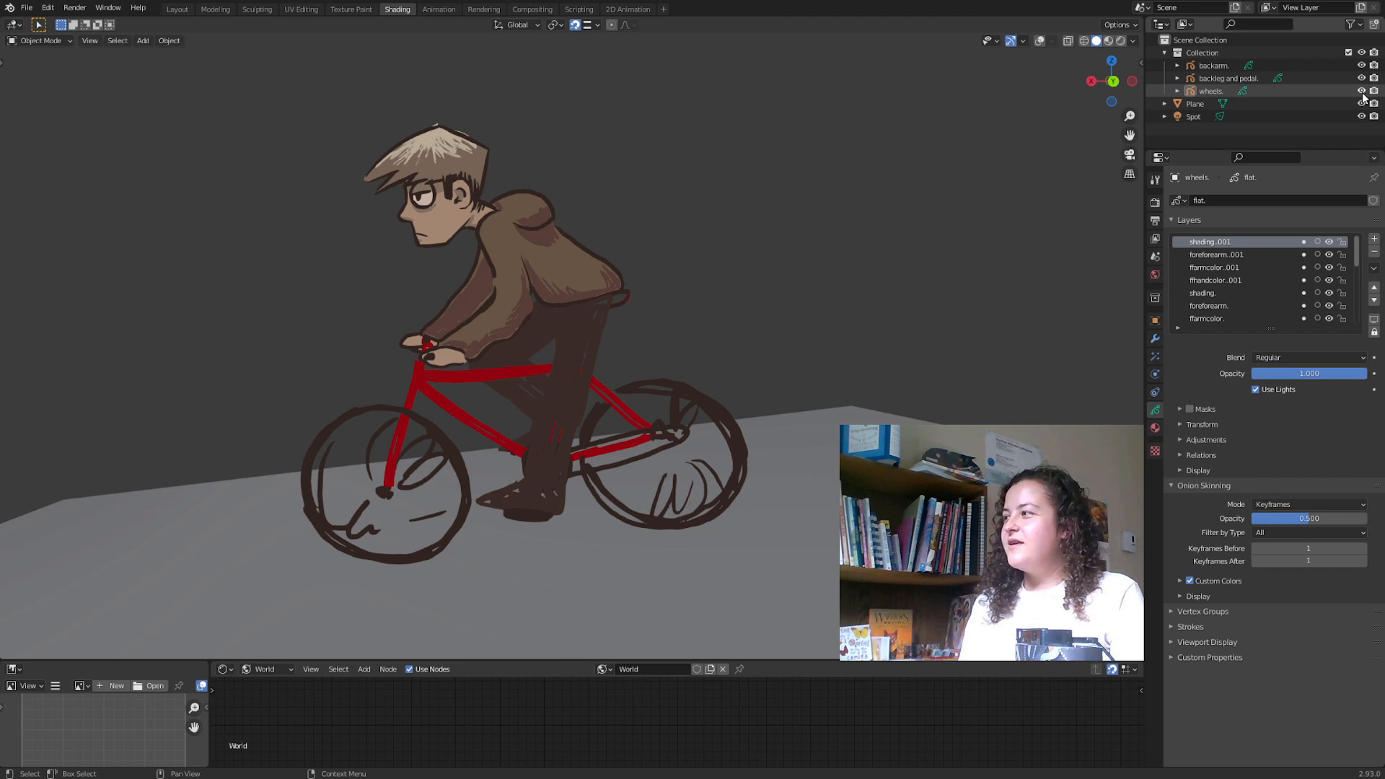
left_click(1360, 89)
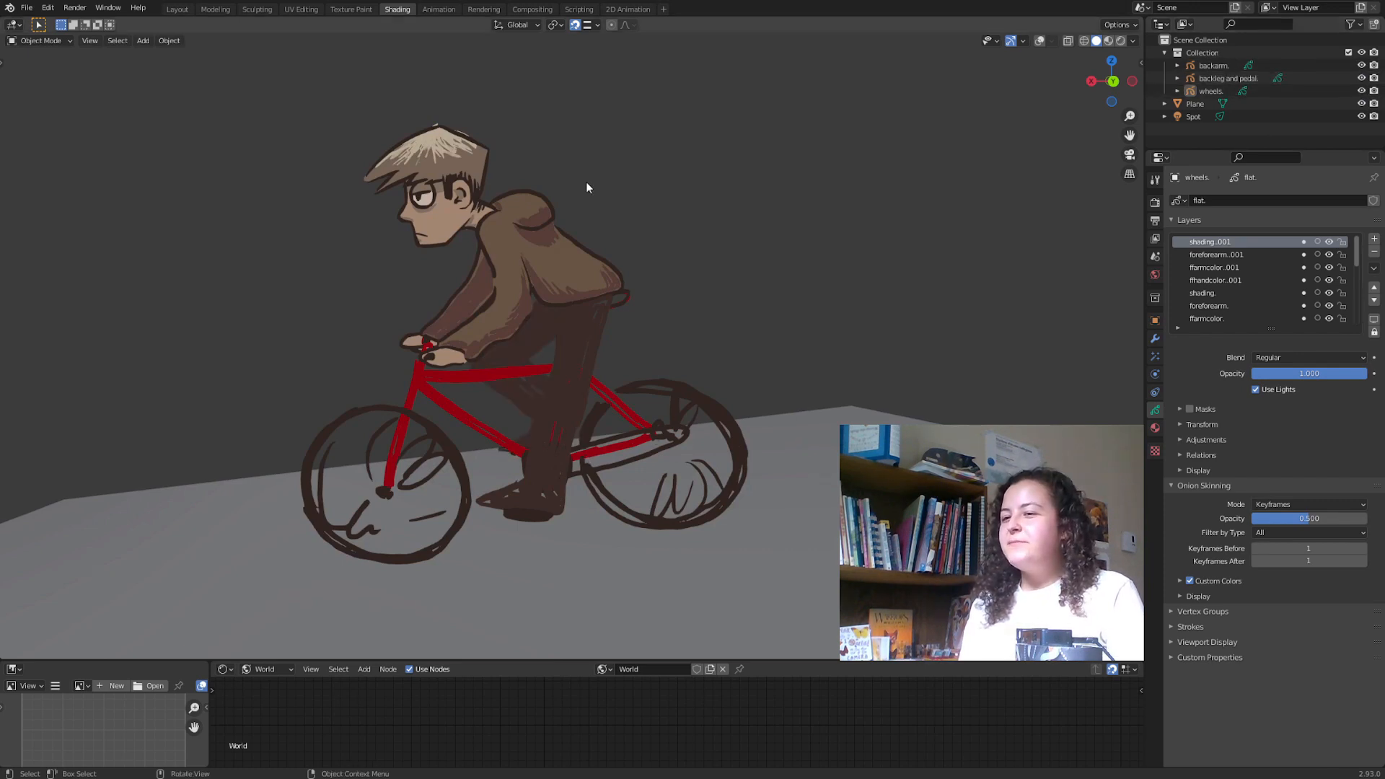
mouse_move(451, 297)
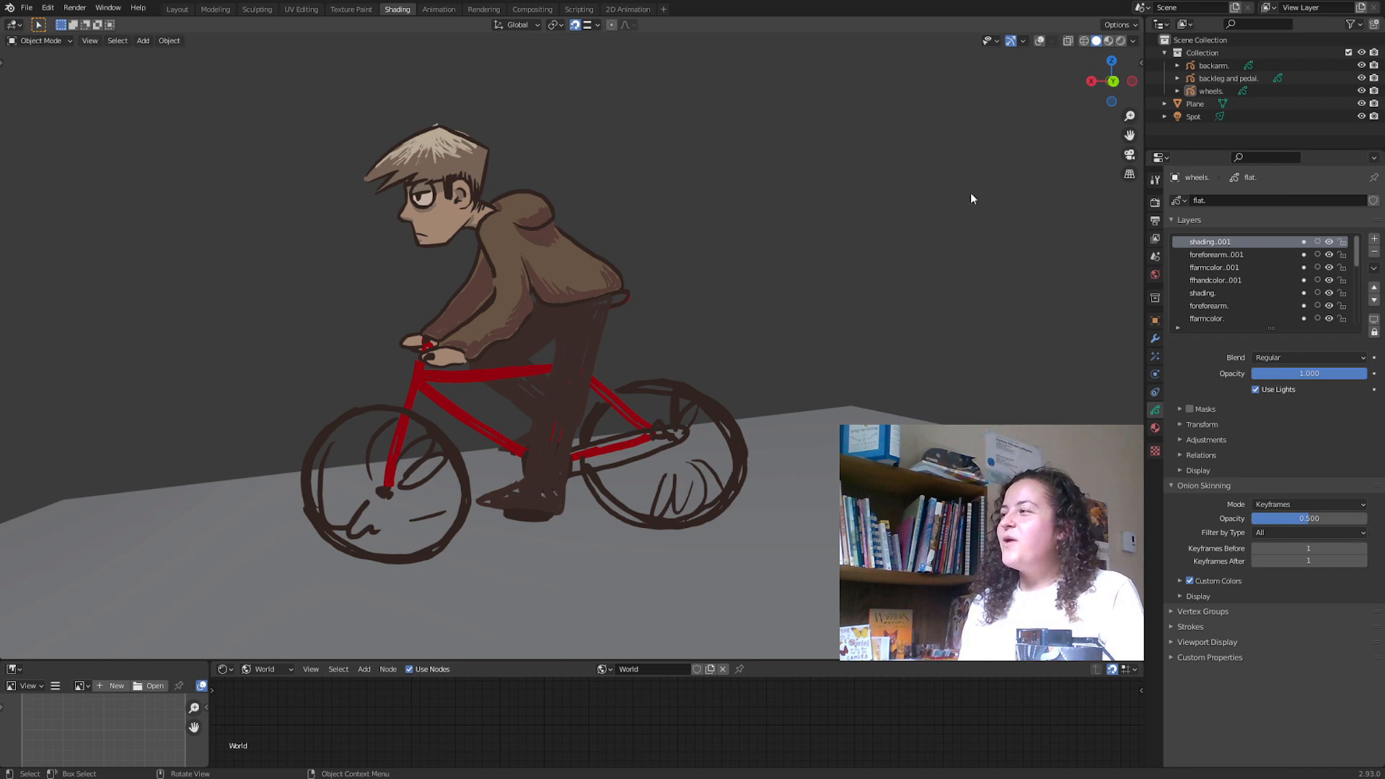
mouse_move(1040, 42)
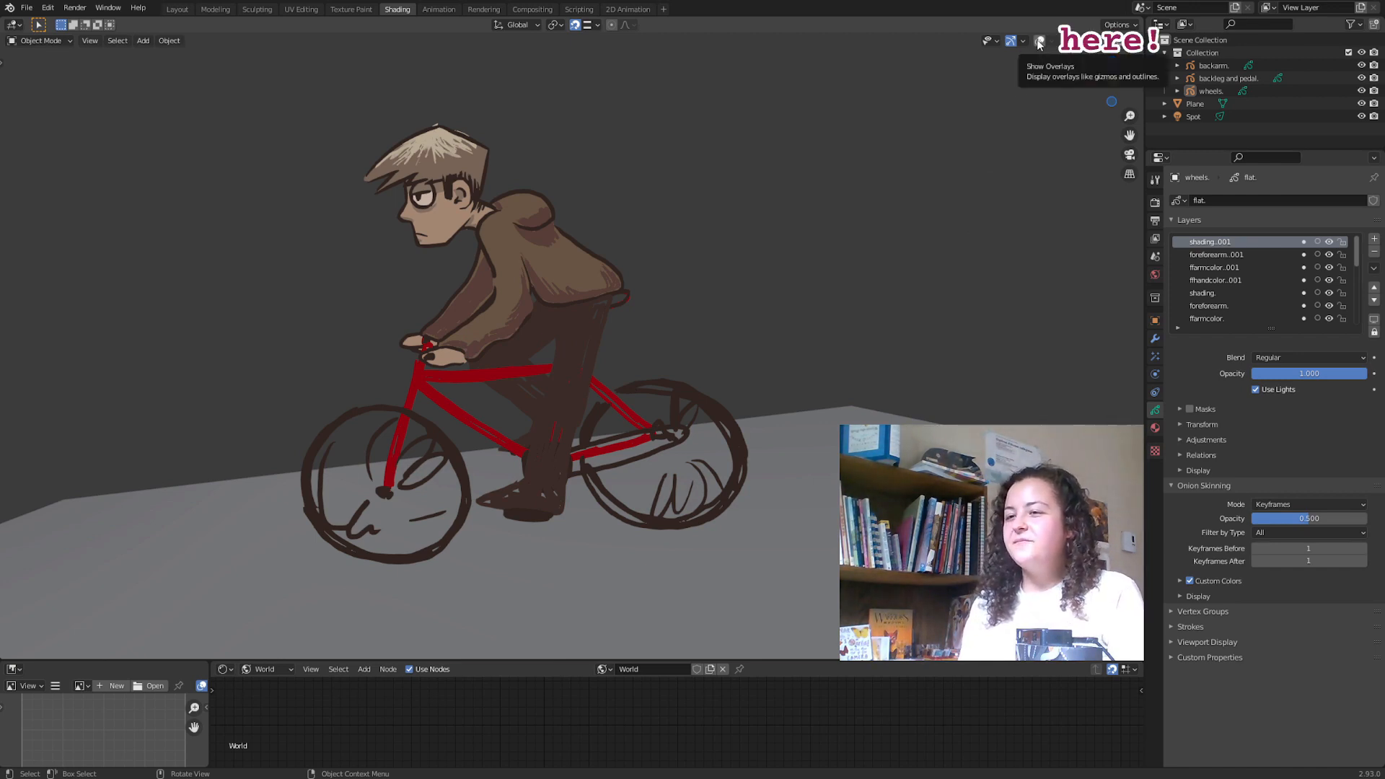
left_click(1040, 40)
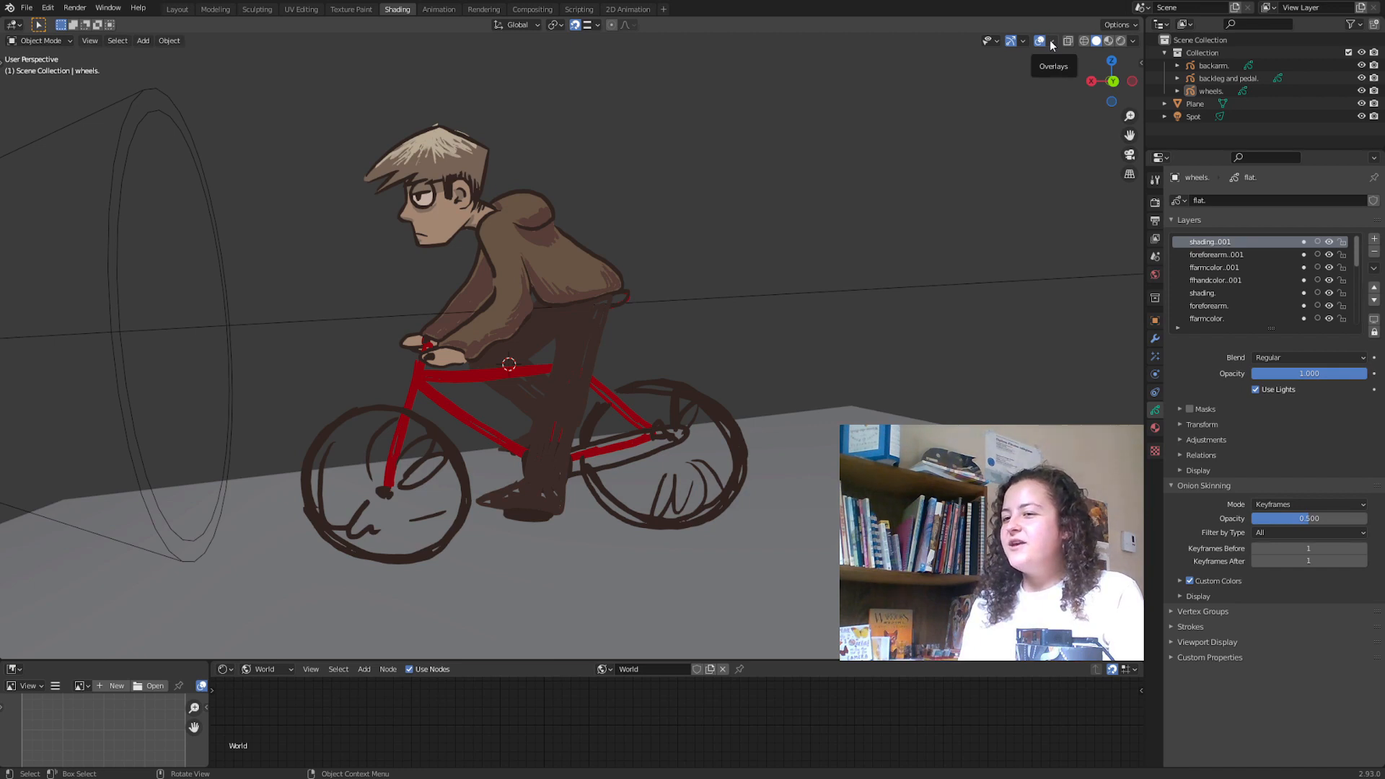
left_click(1052, 40)
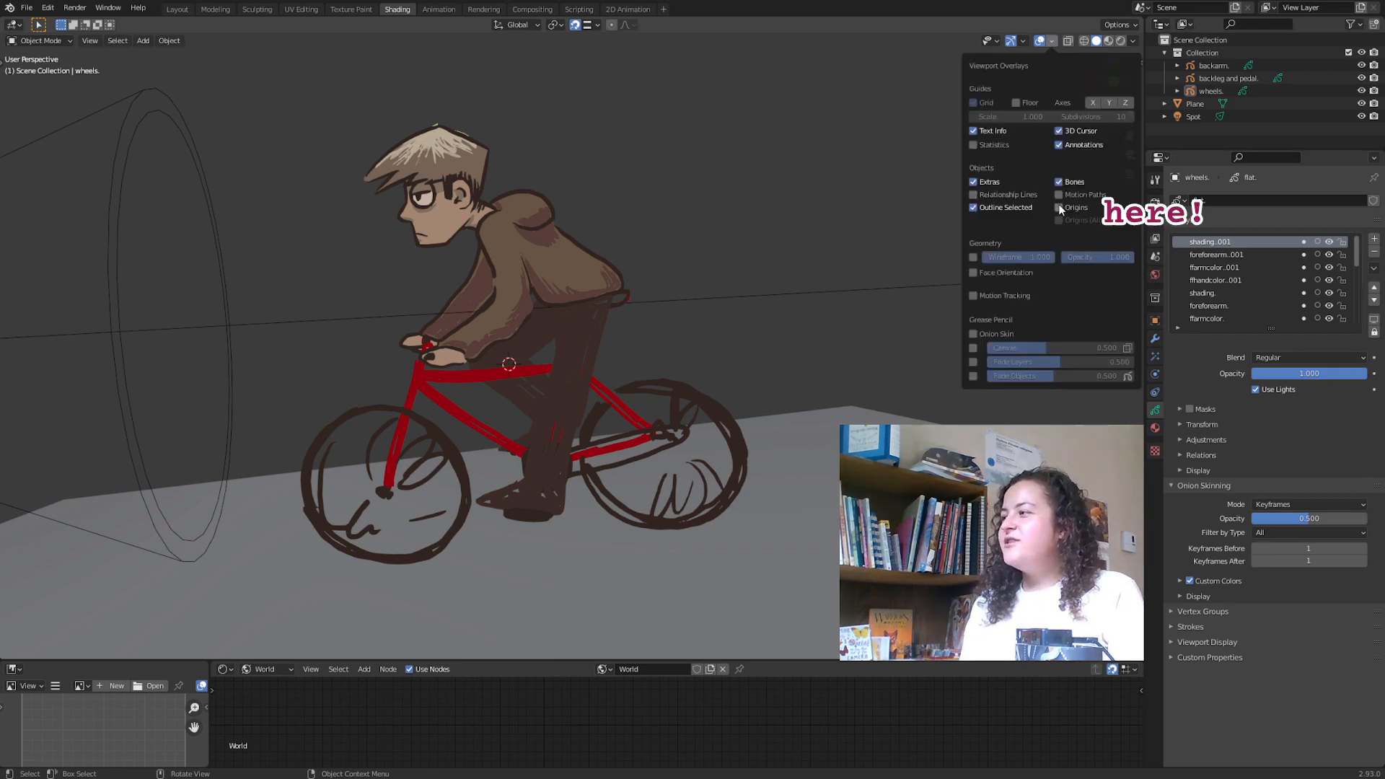
mouse_move(1060, 211)
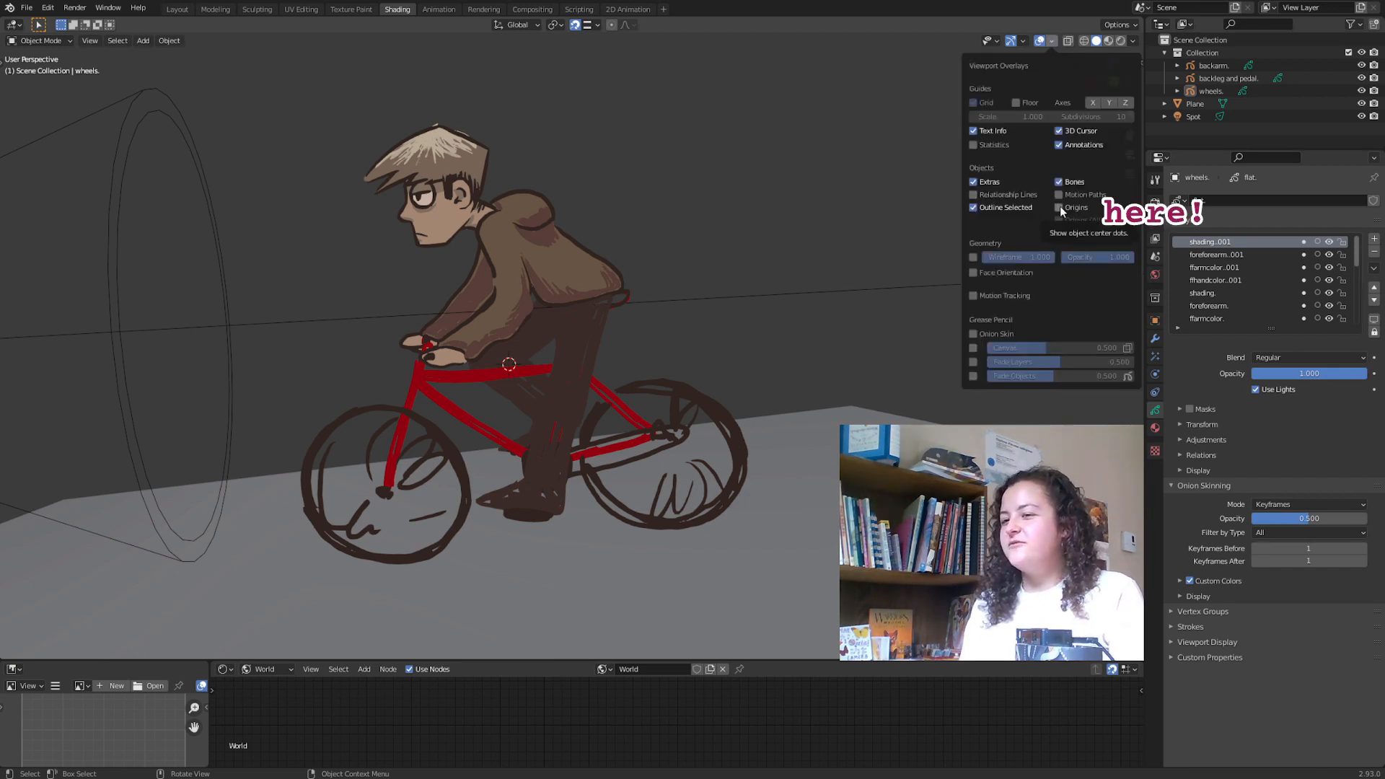
left_click(1226, 78)
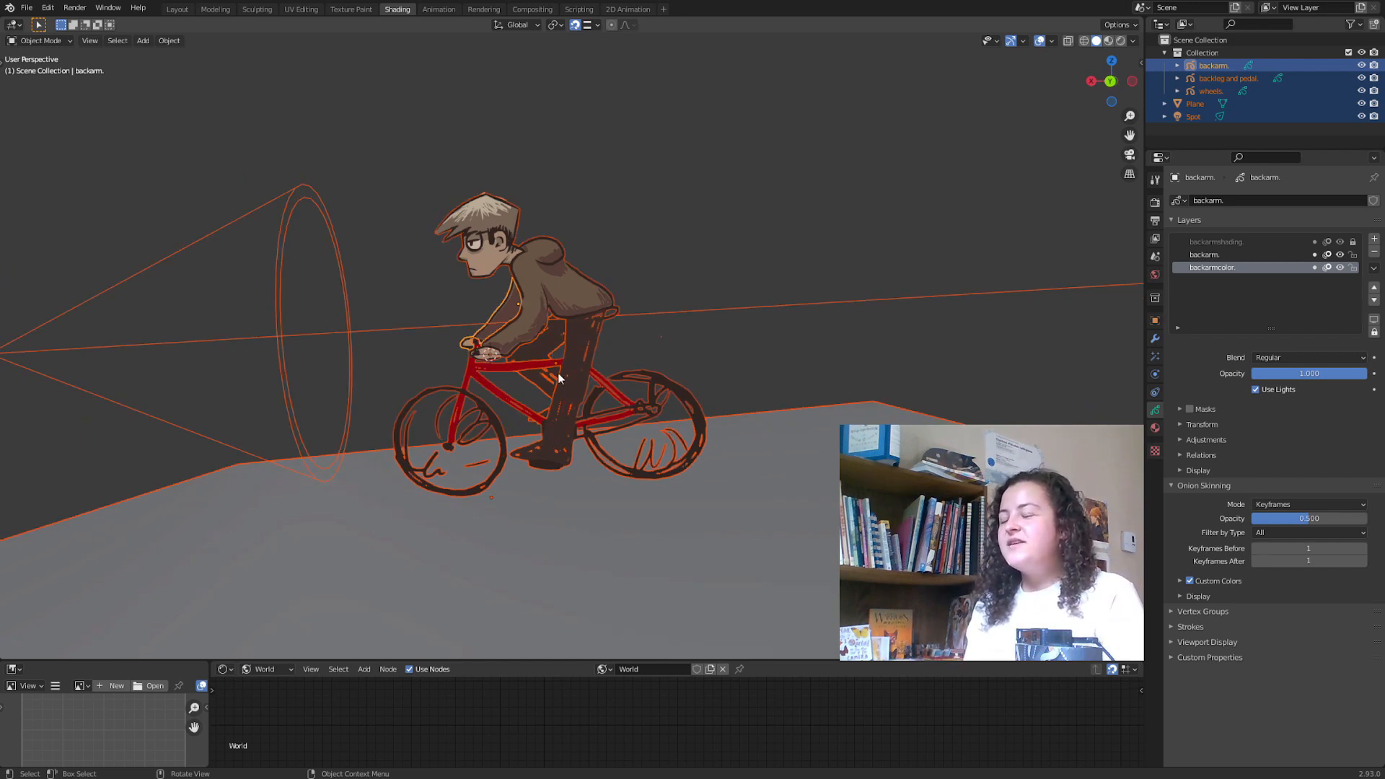
mouse_move(544, 273)
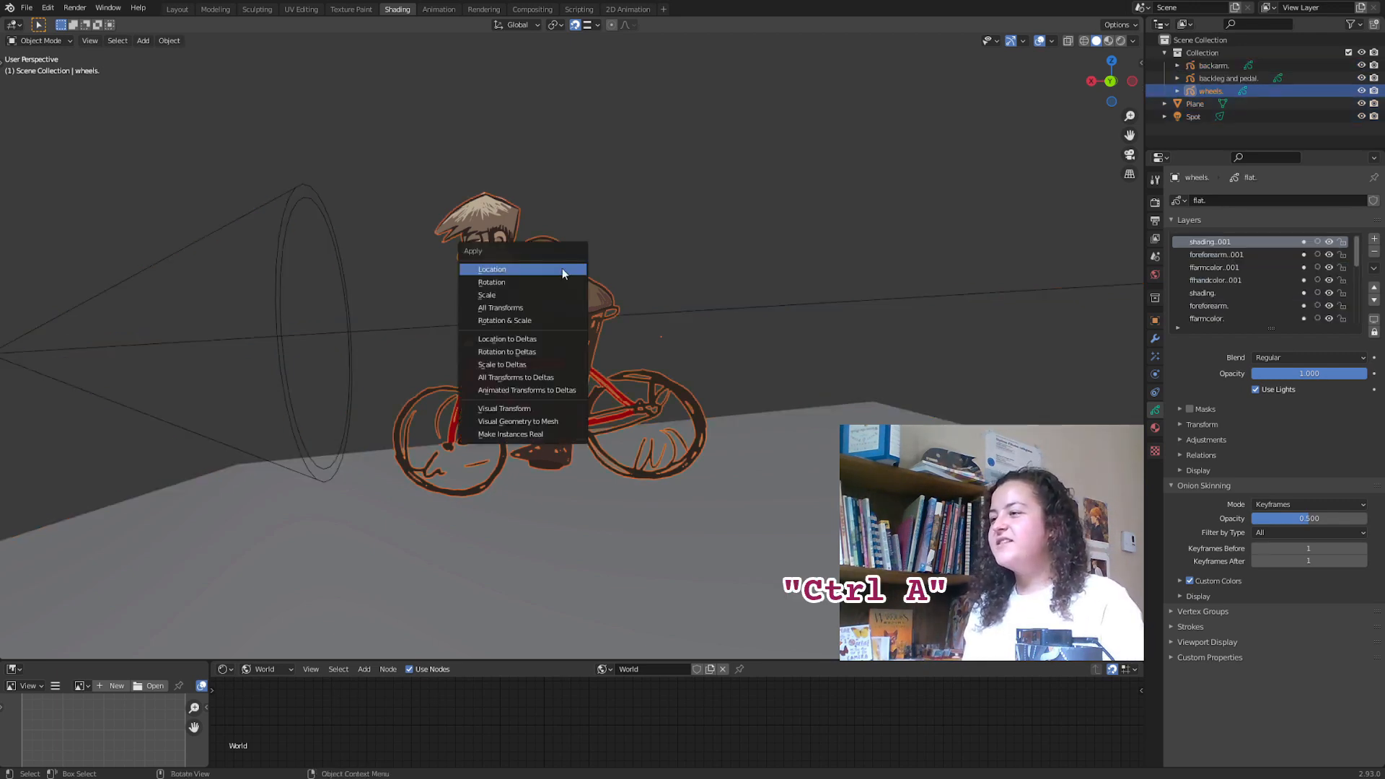
mouse_move(501, 307)
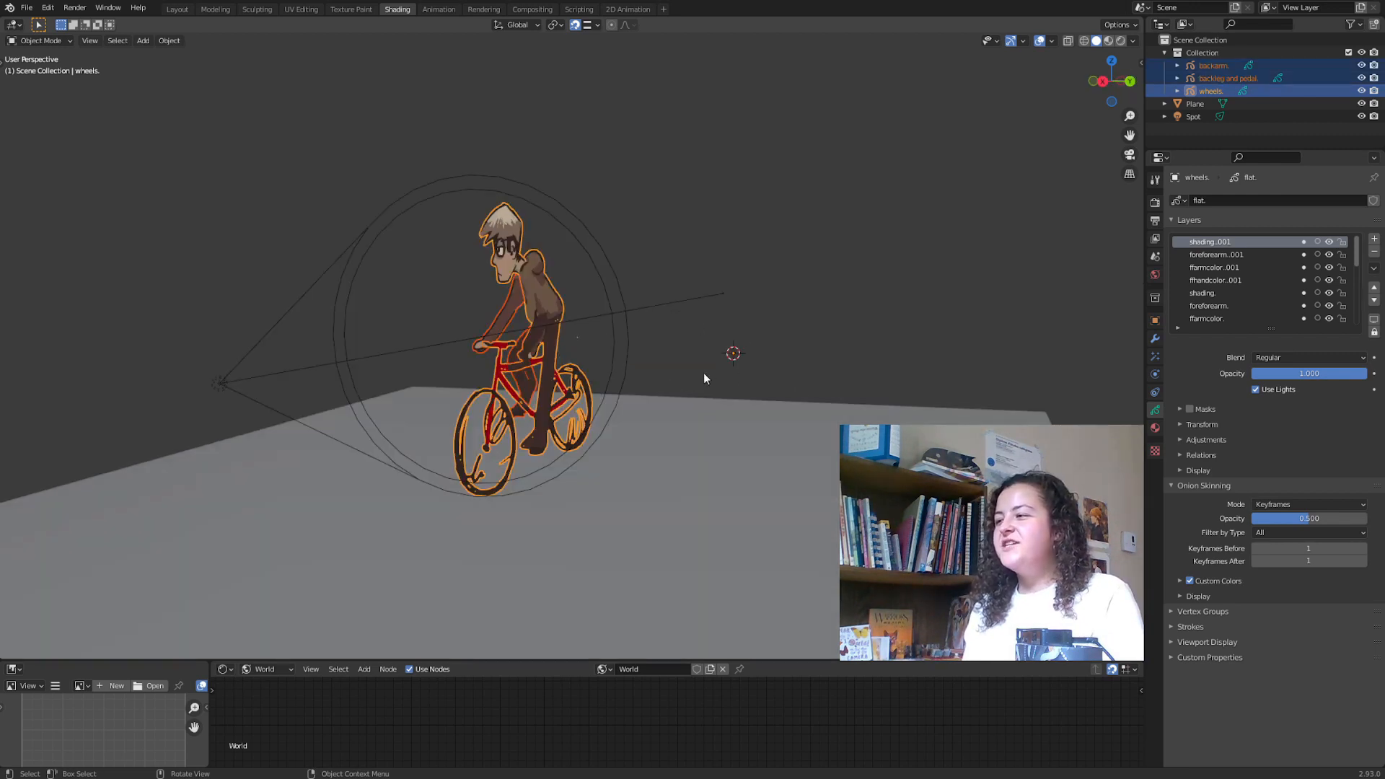
mouse_move(719, 391)
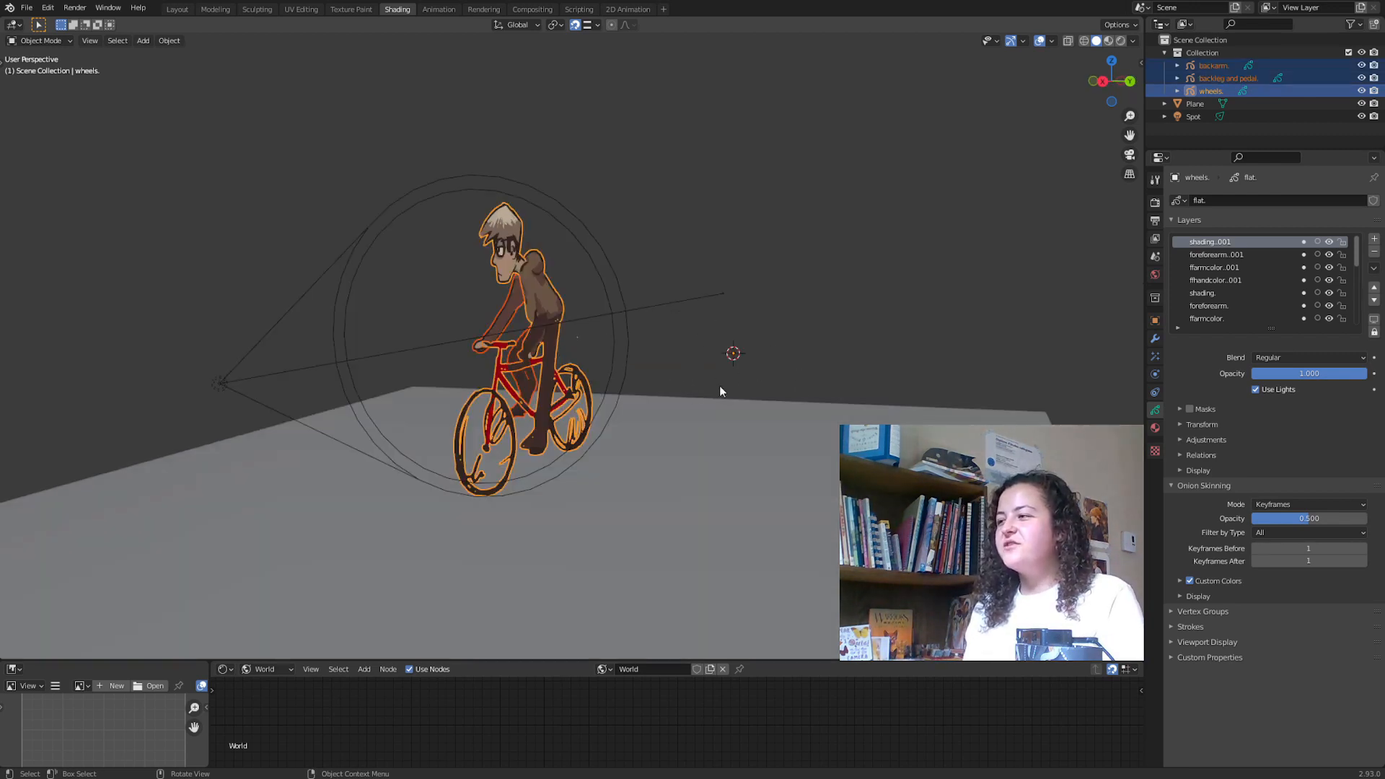
mouse_move(719, 417)
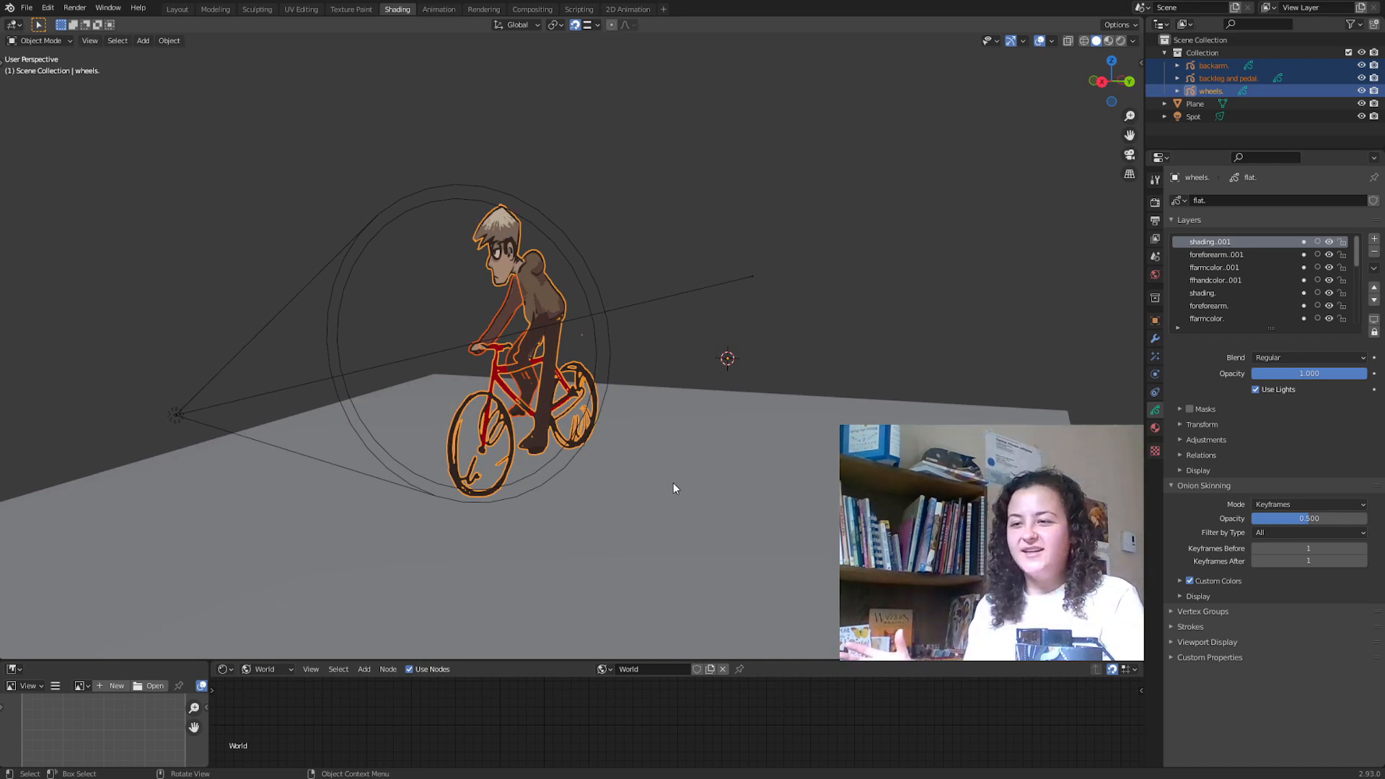
- Move 'backleg and pedal' and 'backarm' along Y so they sit behind the bike
left_click(1193, 116)
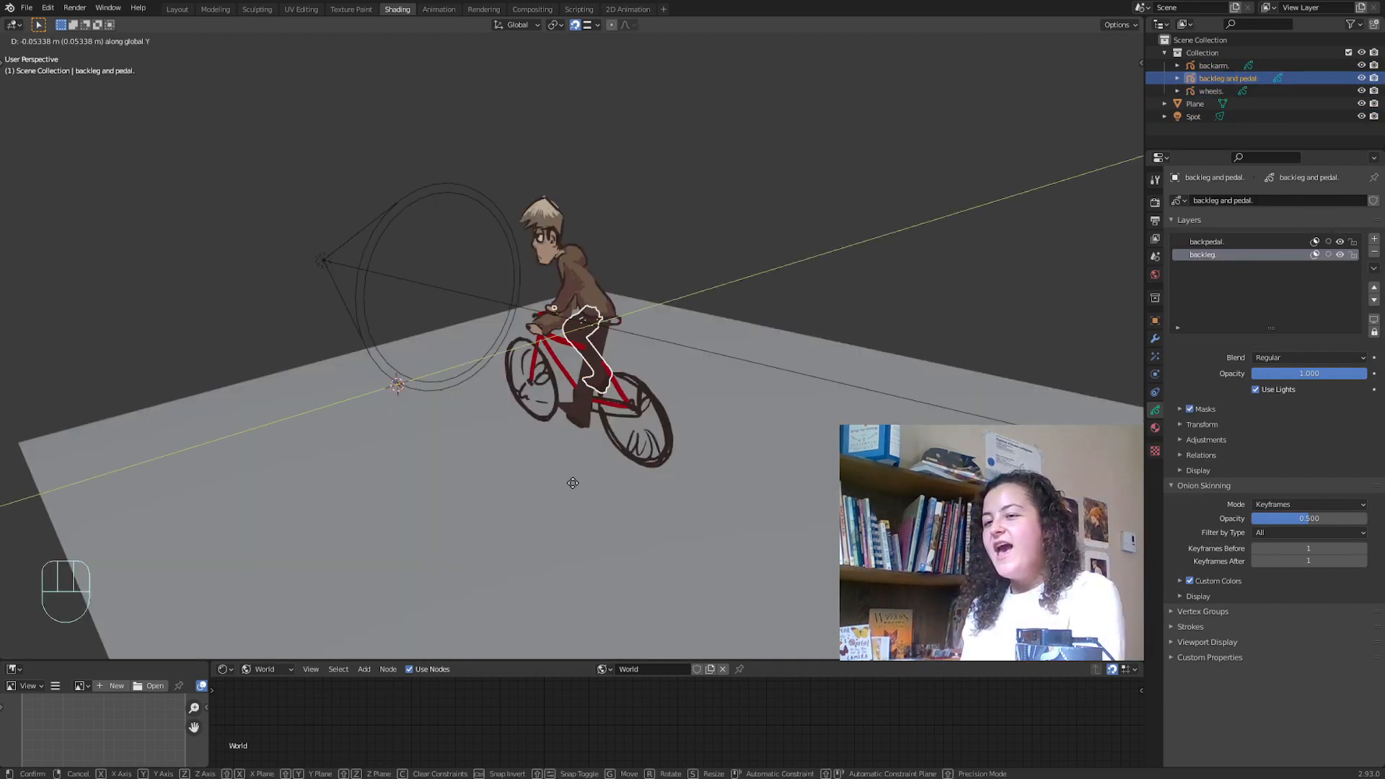
key("shift")
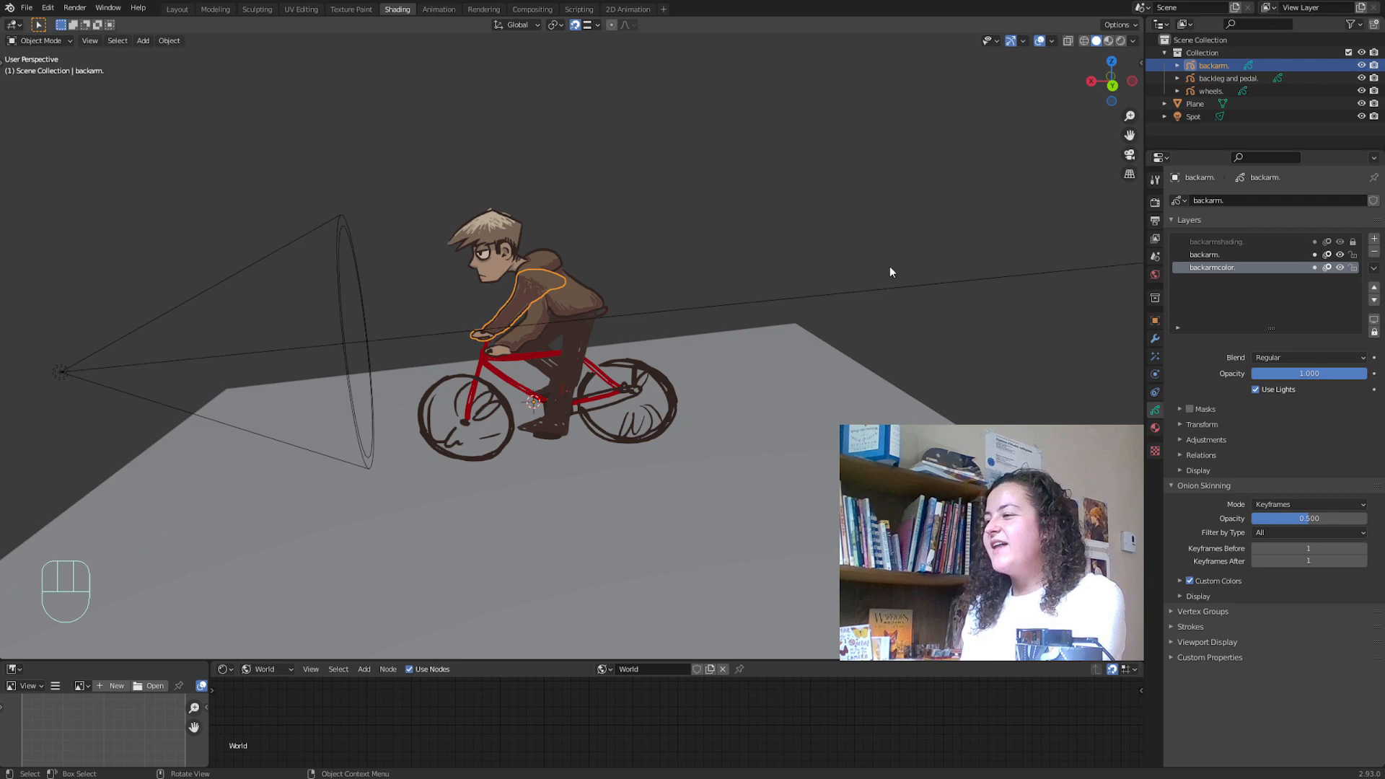
key("n")
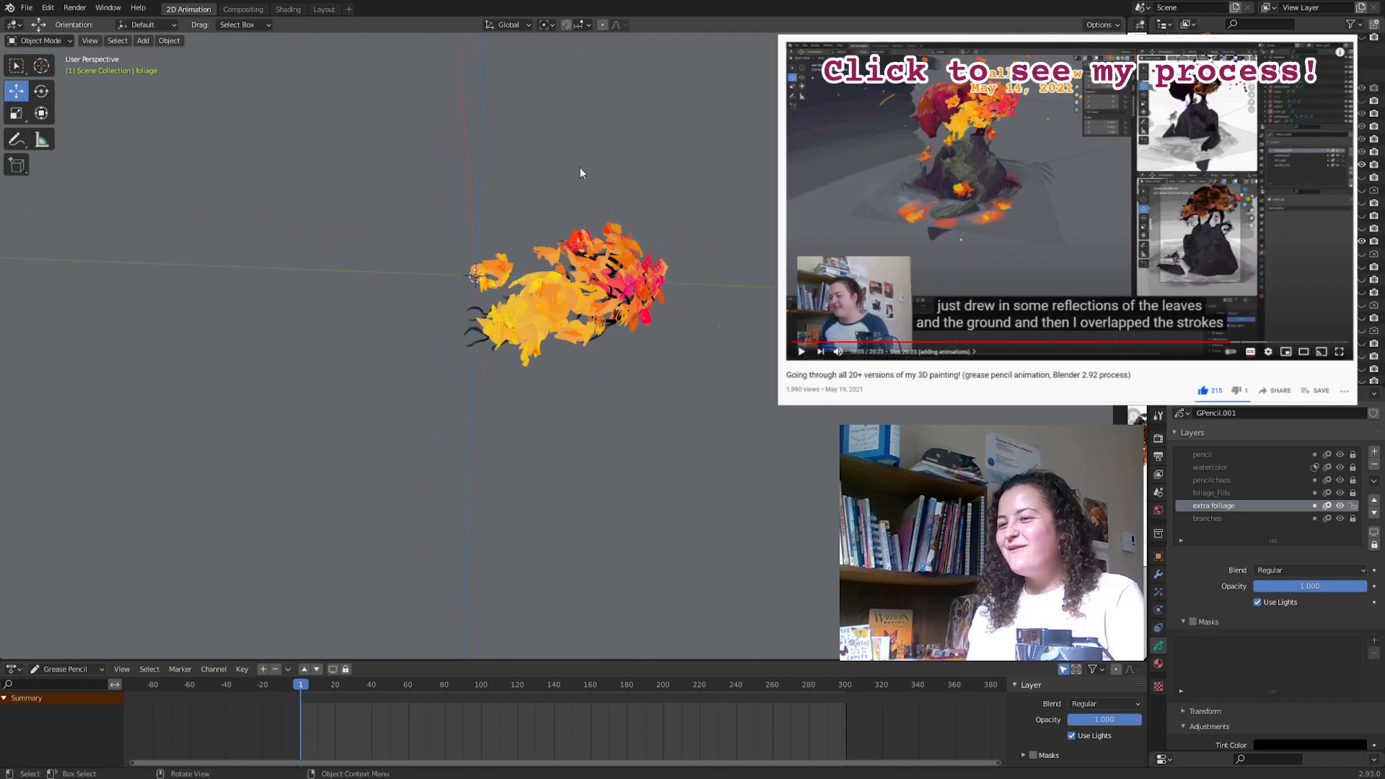
mouse_move(723, 283)
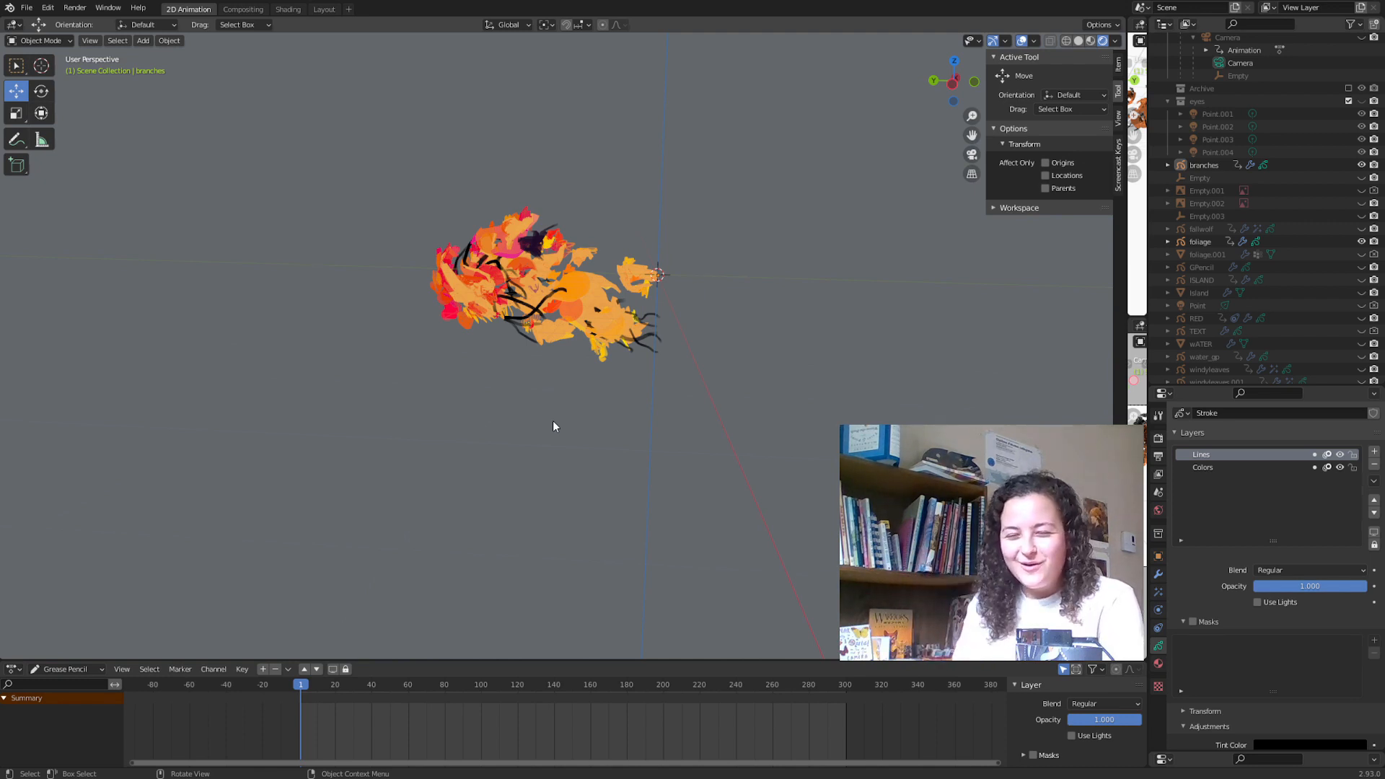
mouse_move(512, 333)
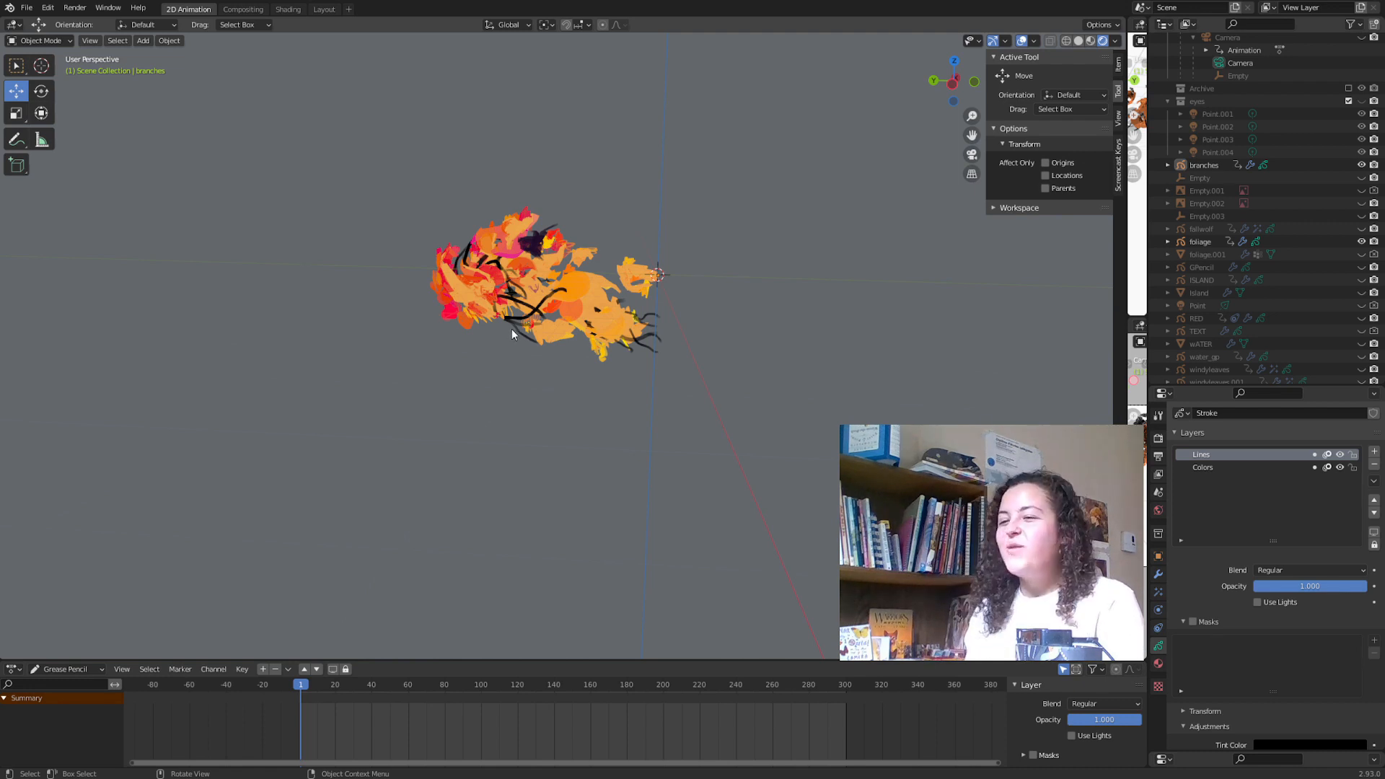
mouse_move(662, 352)
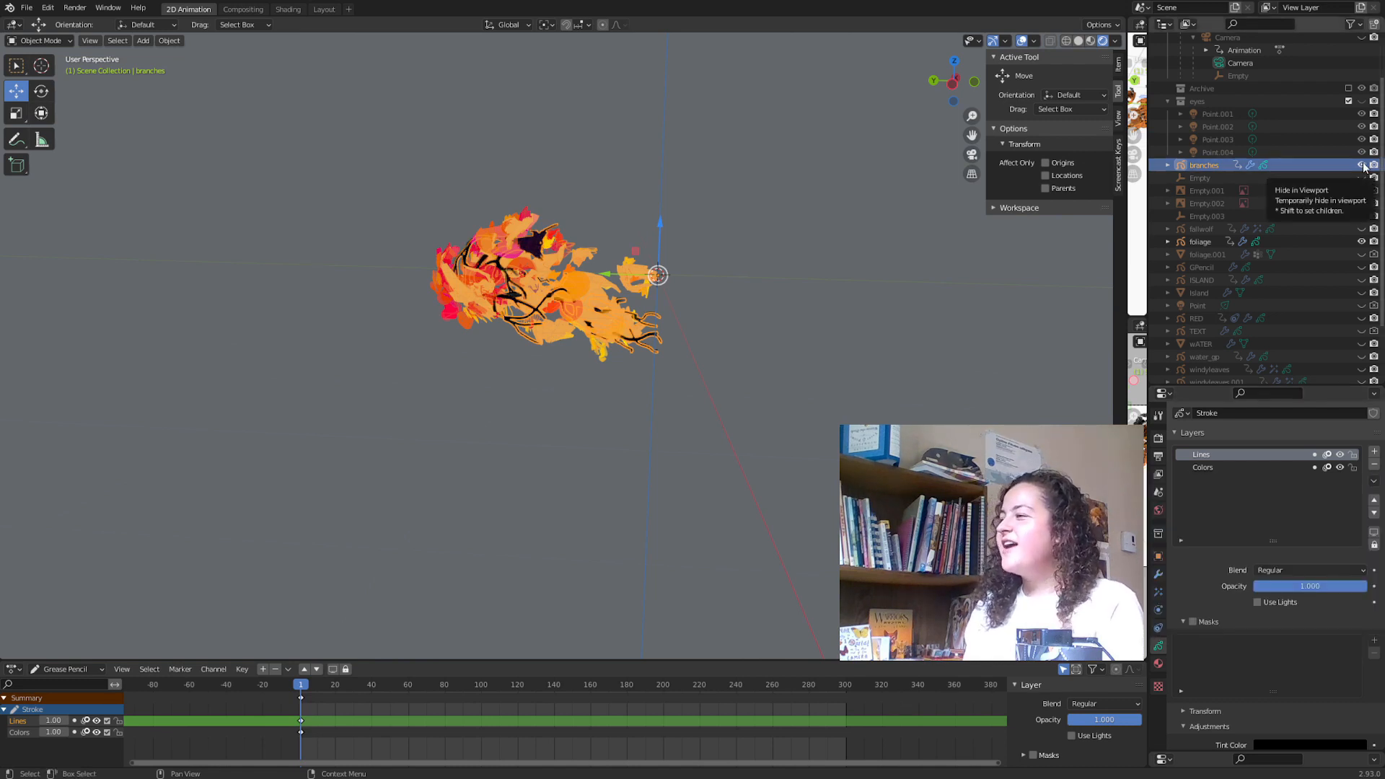
- Hide the 'branches' object in the viewport via its Outliner eye icon
left_click(1200, 241)
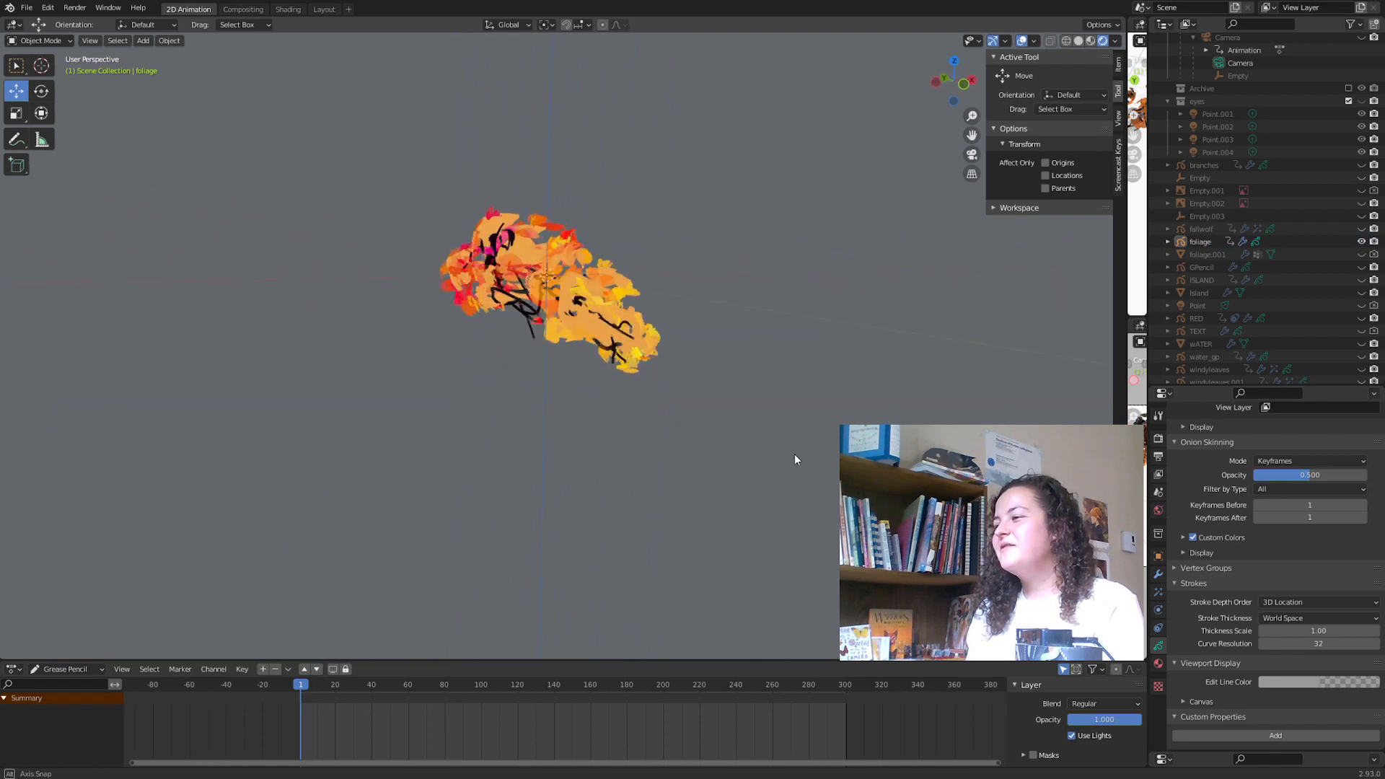
- Set the foliage's Stroke Depth Order to 2D Layers instead of 3D Location
left_click(1316, 602)
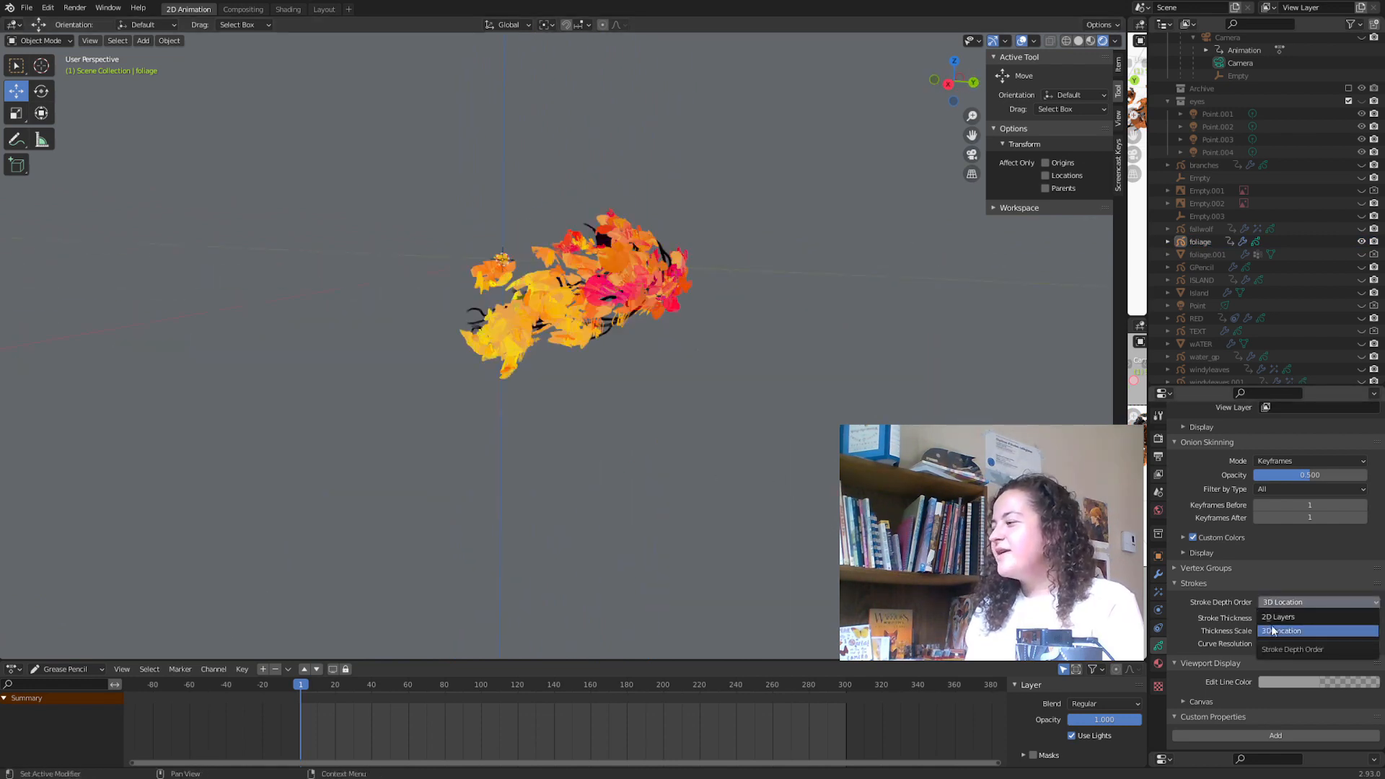
left_click(1277, 616)
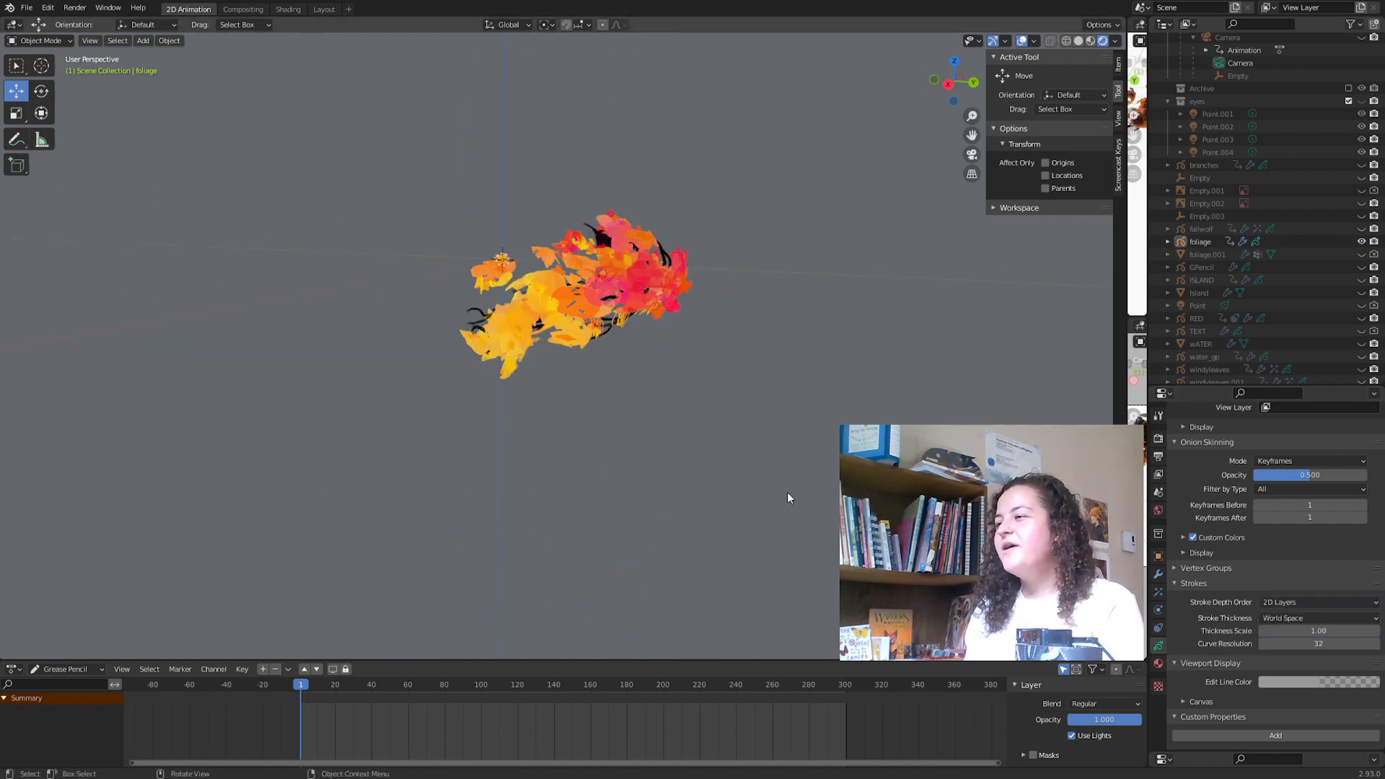